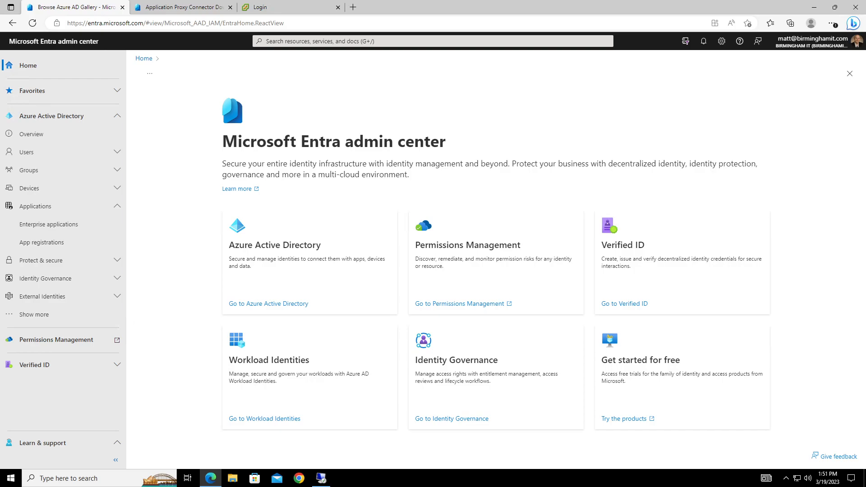
mouse_move(142, 146)
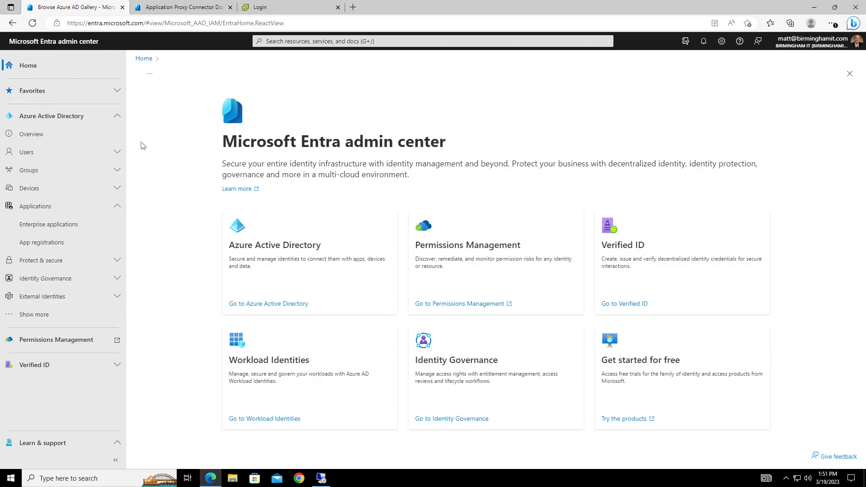
Step: Go to Enterprise applications and start a New application to reach the Azure AD gallery
click(175, 22)
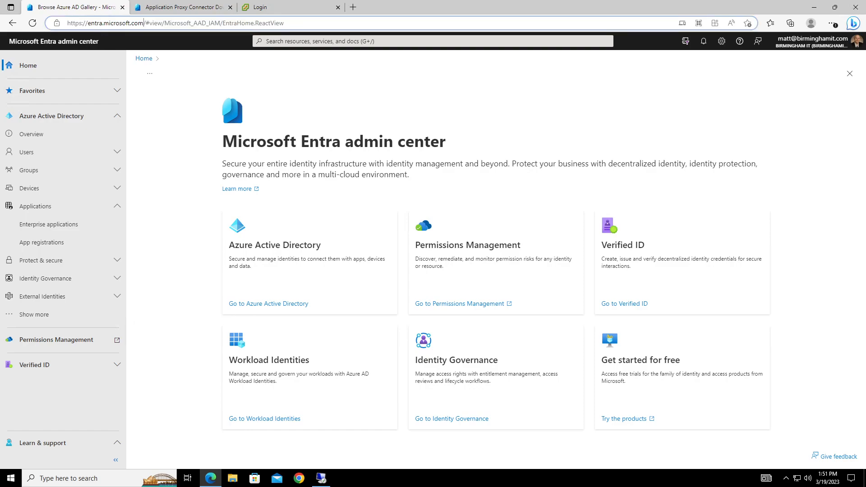
mouse_move(130, 36)
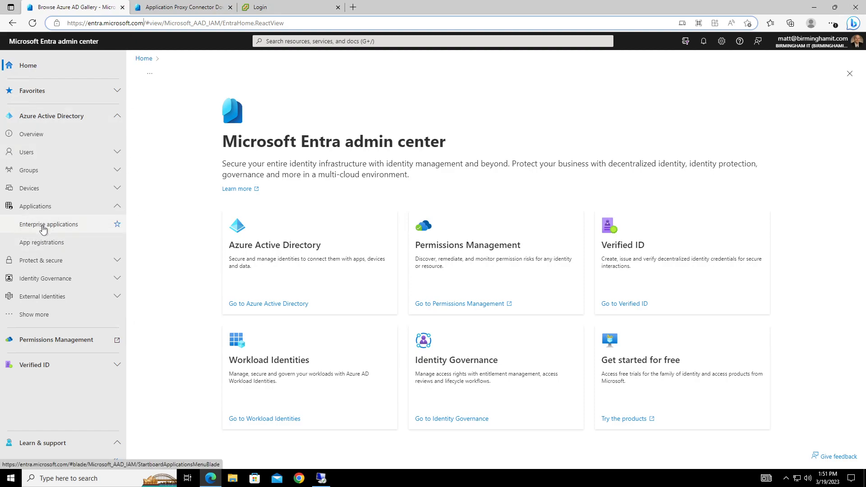
click(48, 224)
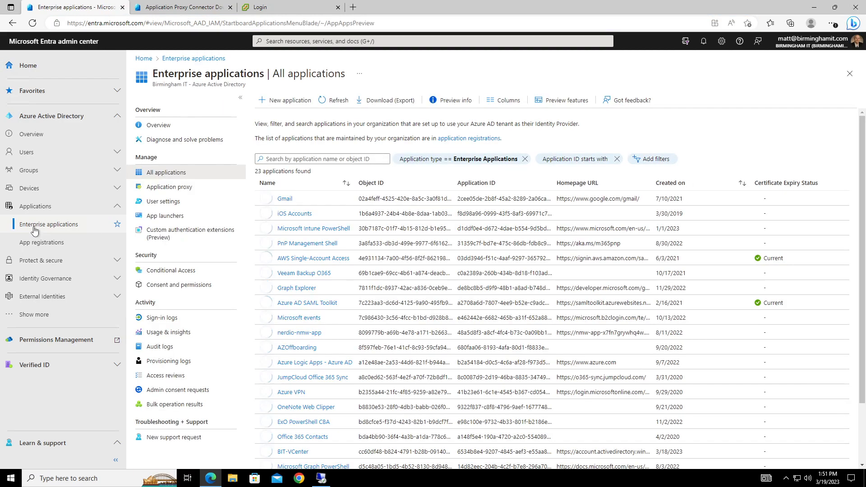
click(284, 100)
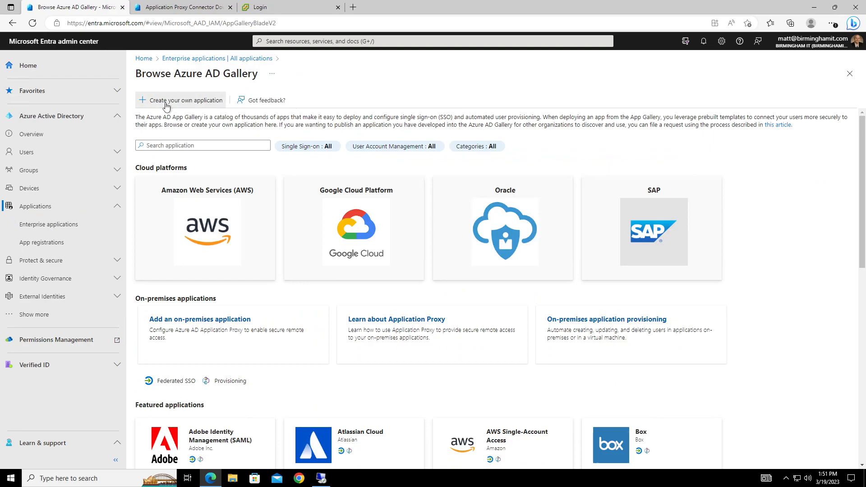
Step: Create a custom app named VC configured for Application Proxy secure remote access
click(185, 100)
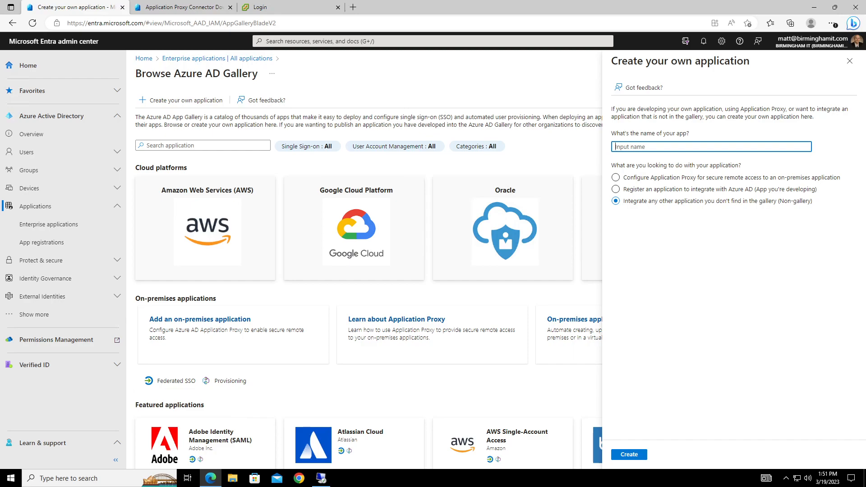
text(DevTest)
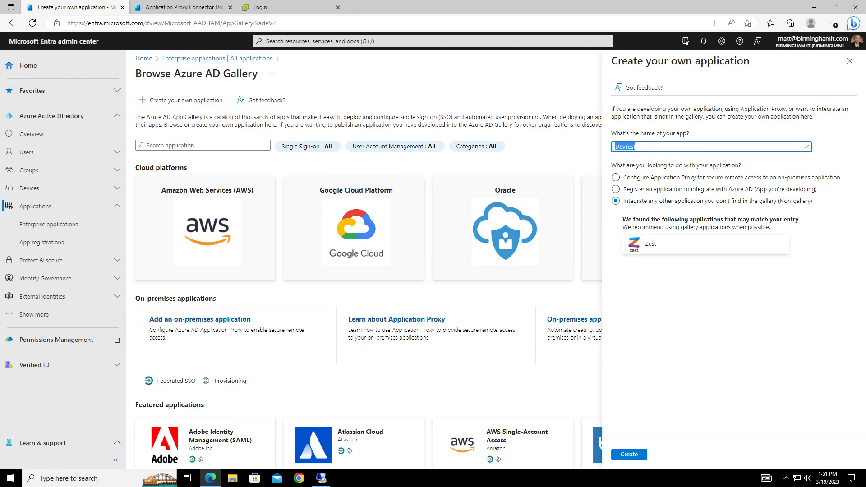
text(VC)
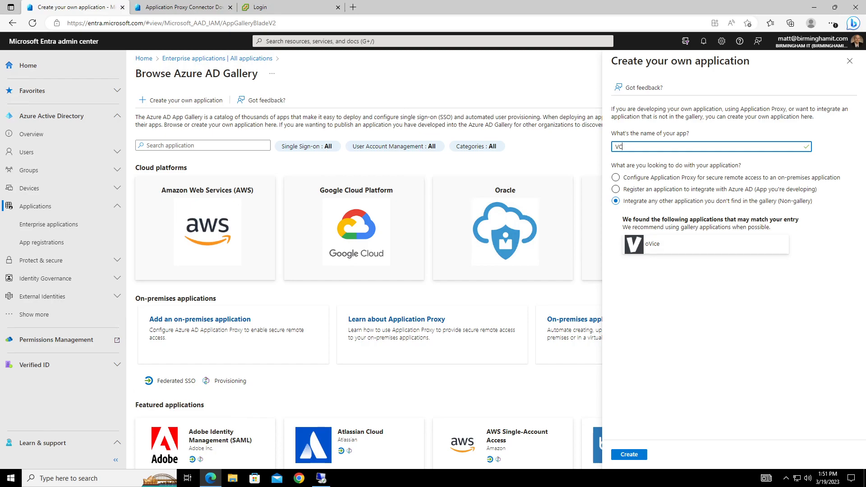
text(C)
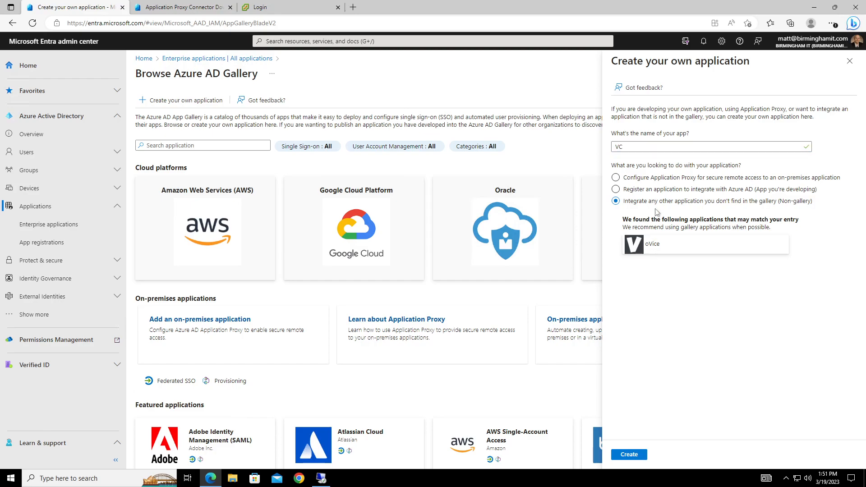
click(615, 178)
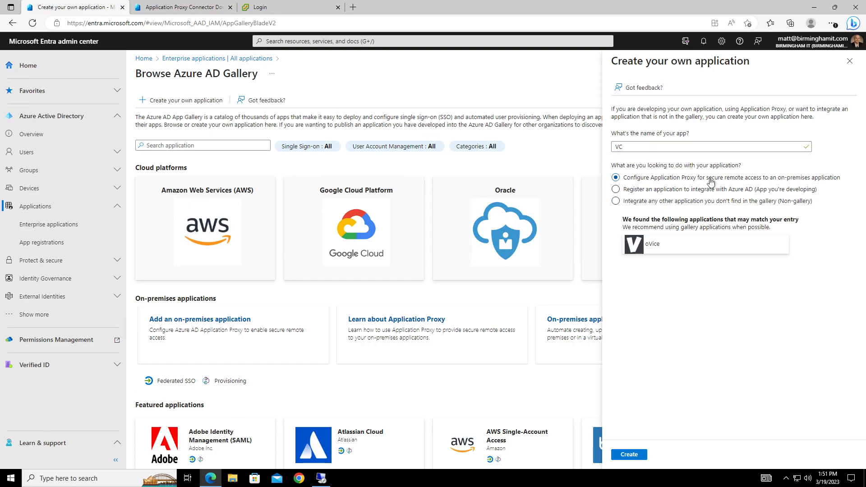
mouse_move(730, 182)
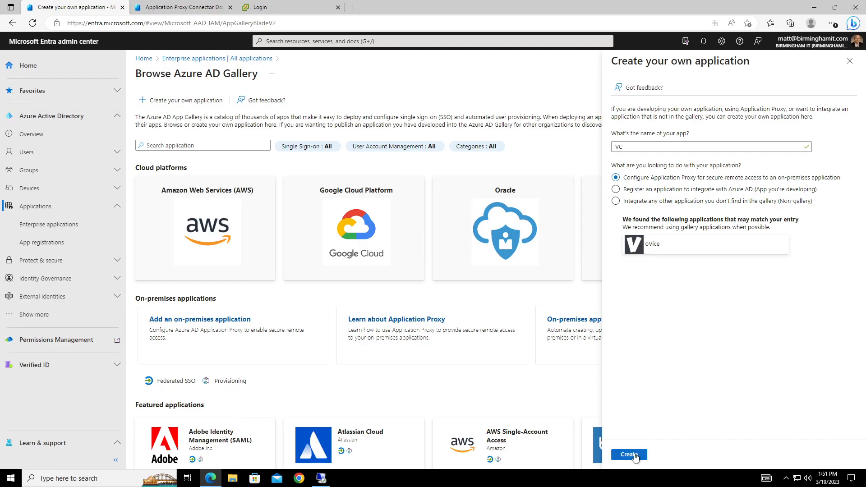
click(628, 453)
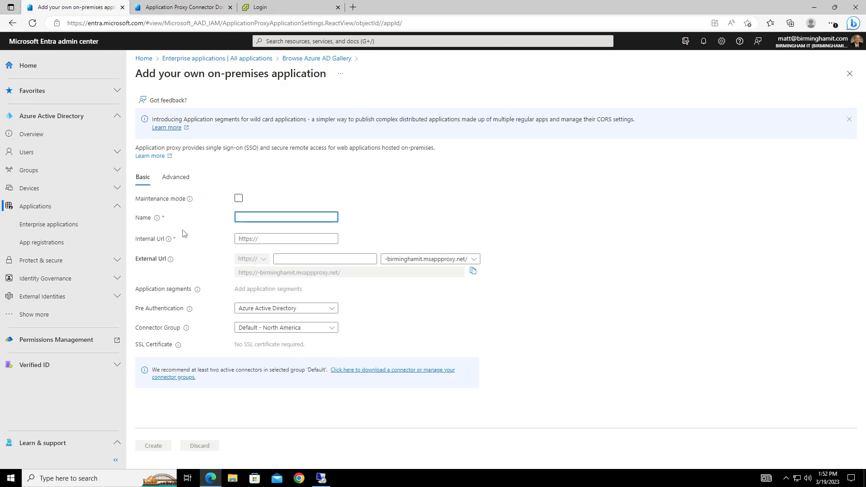
click(286, 217)
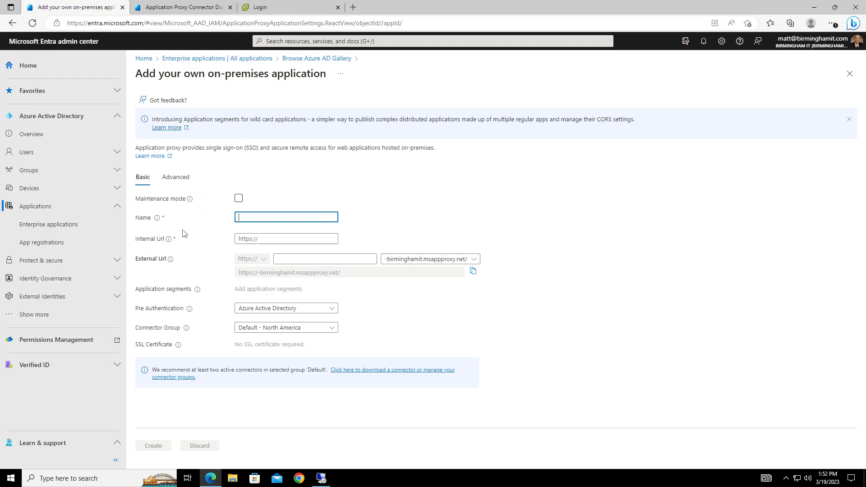
text(VCenter)
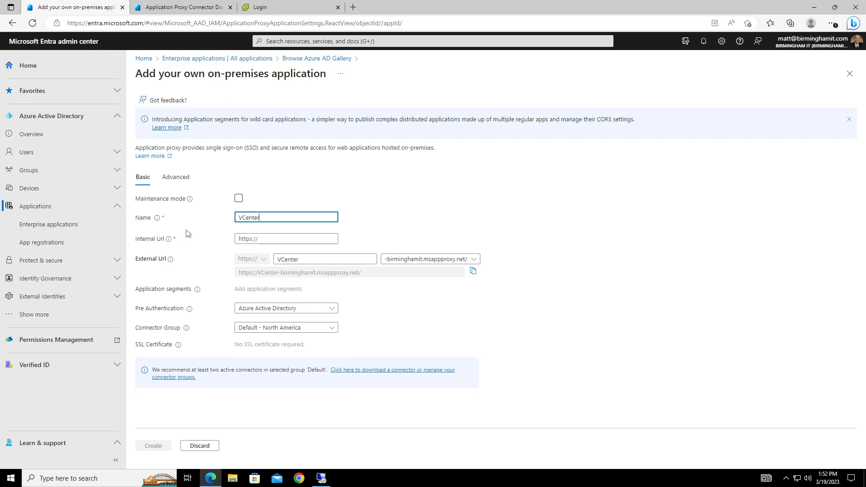
click(286, 238)
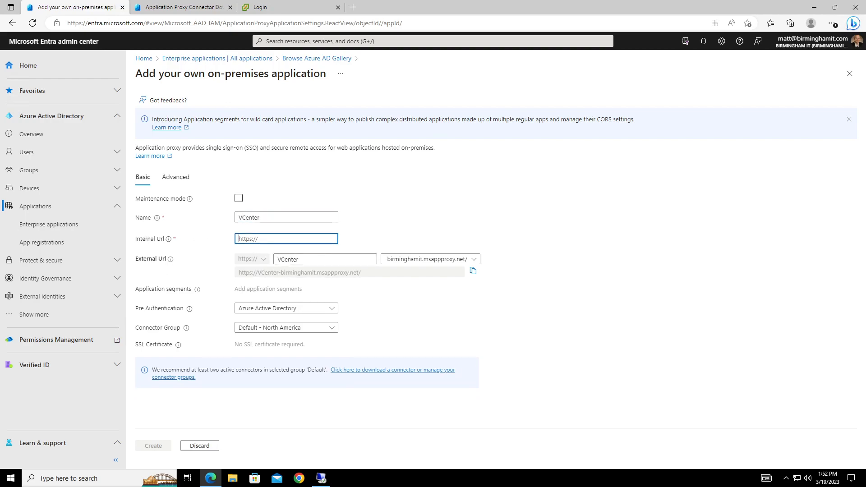
text(h)
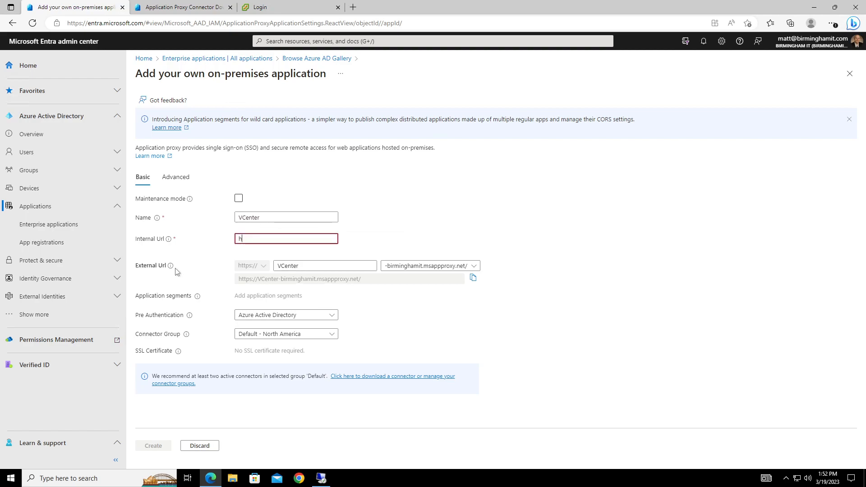
text(ttps://vcenter.birminghamit.com)
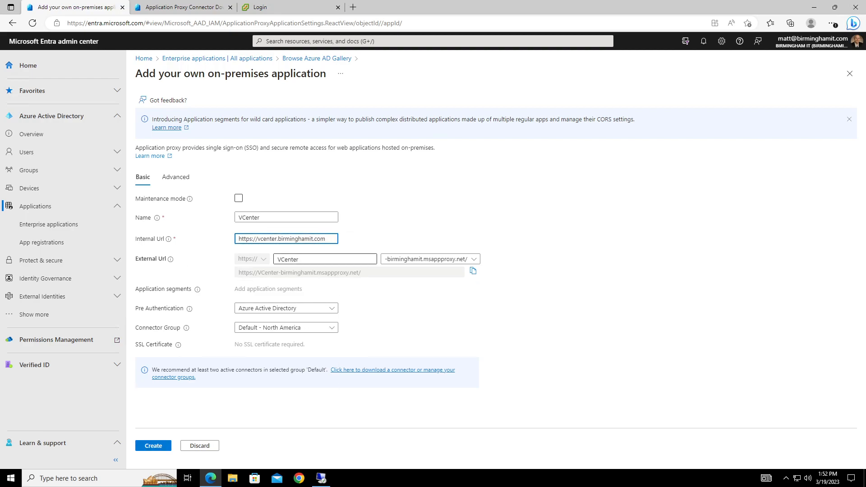
click(428, 259)
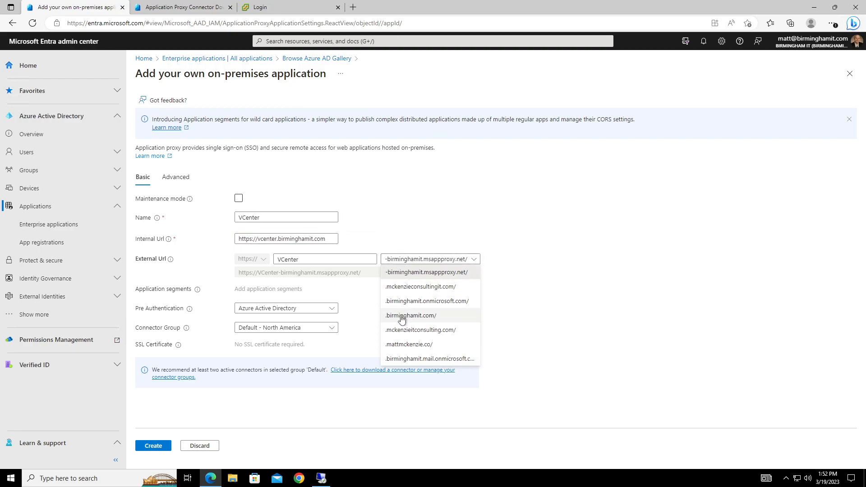
click(409, 315)
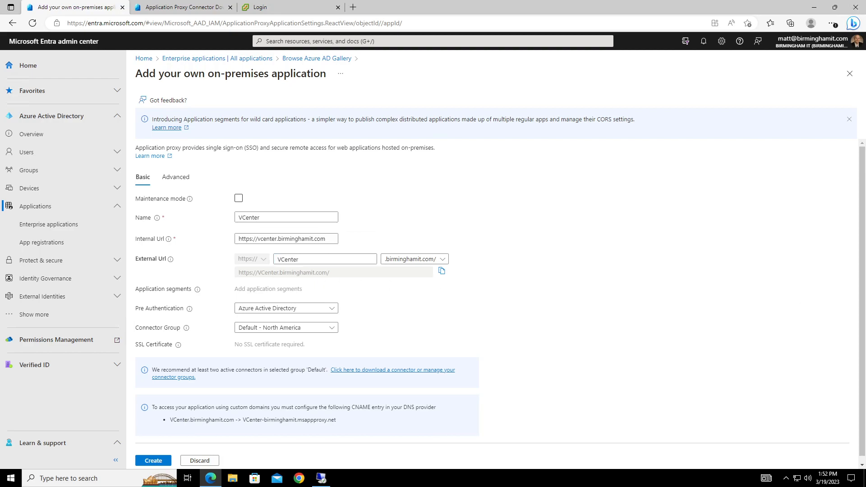
mouse_move(421, 296)
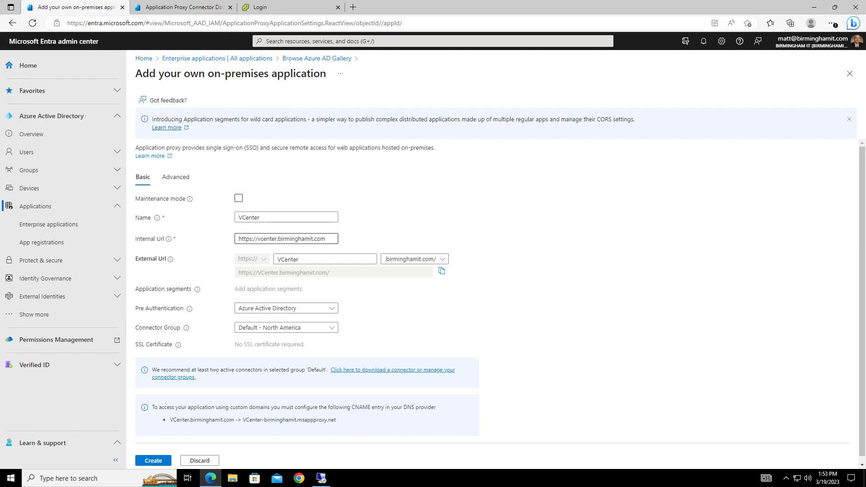
Step: Review and highlight the required CNAME record mapping the custom domain to msappproxy.net
click(325, 259)
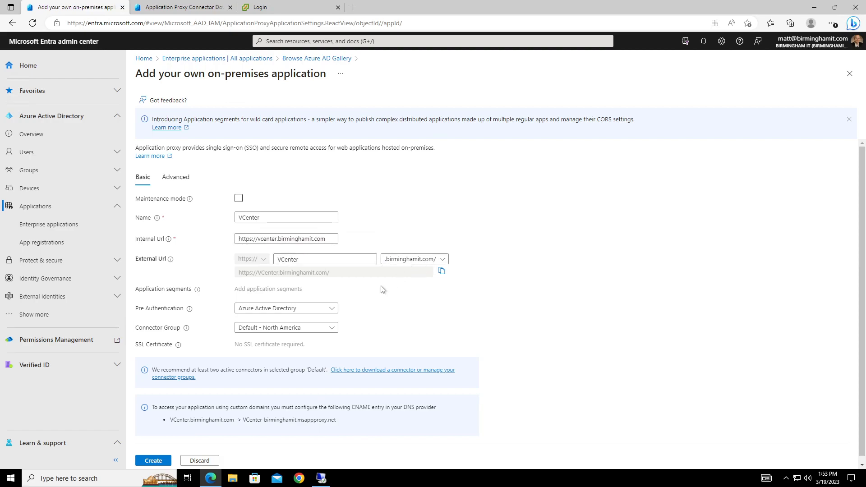
mouse_move(380, 302)
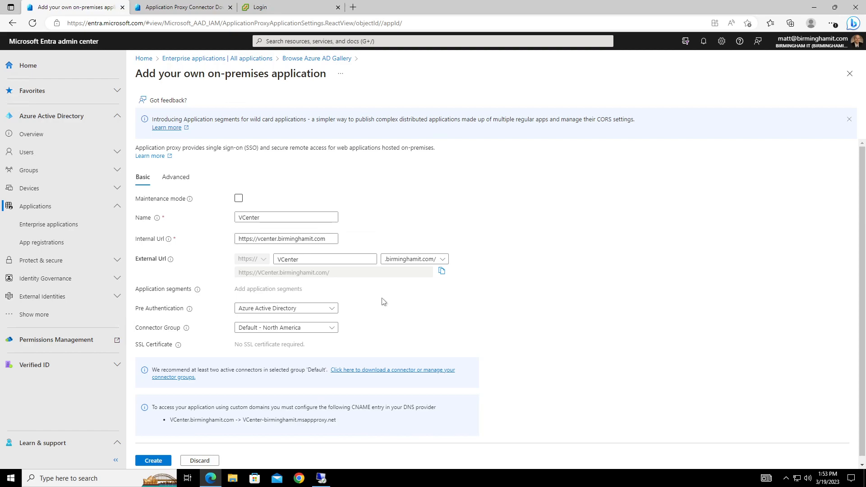
mouse_move(392, 305)
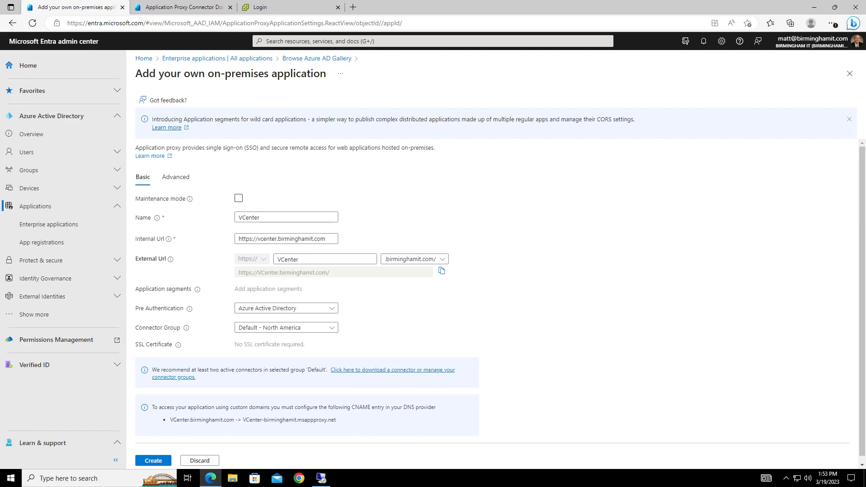
double_click(211, 419)
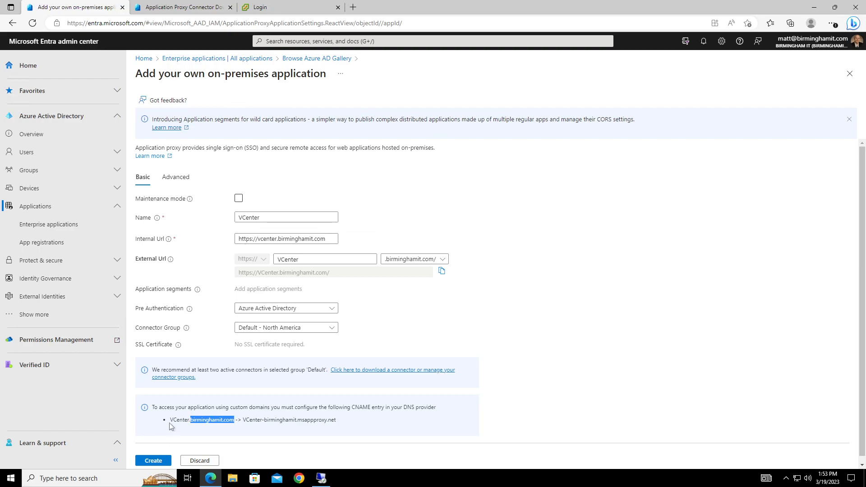
mouse_move(171, 427)
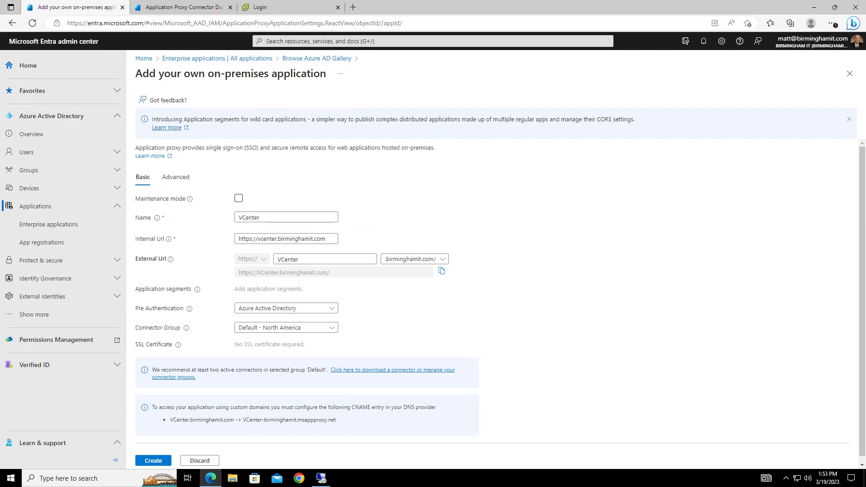
mouse_move(263, 428)
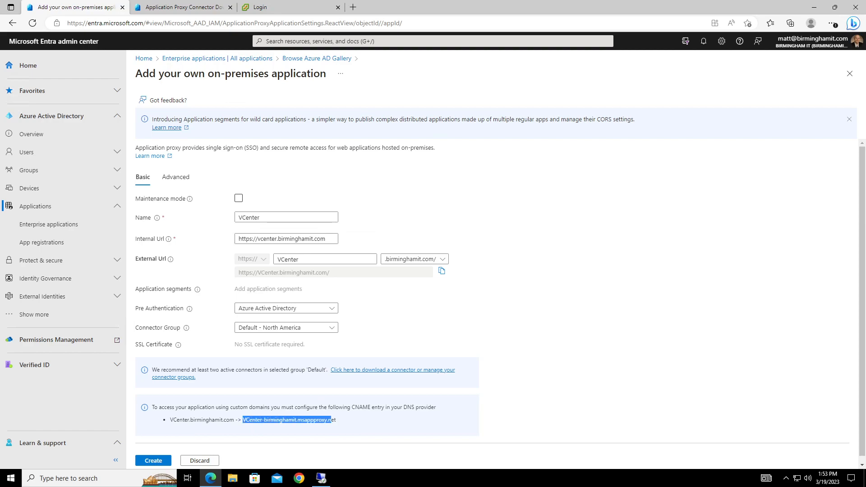
click(287, 435)
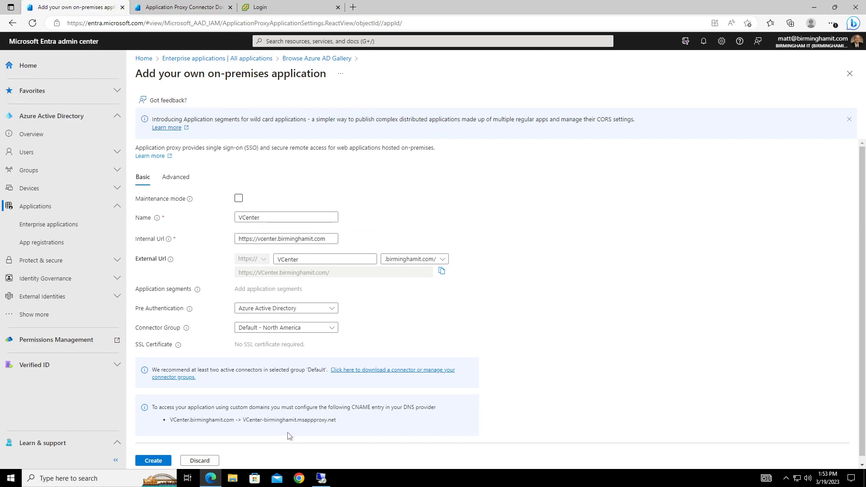
drag(299, 419, 331, 420)
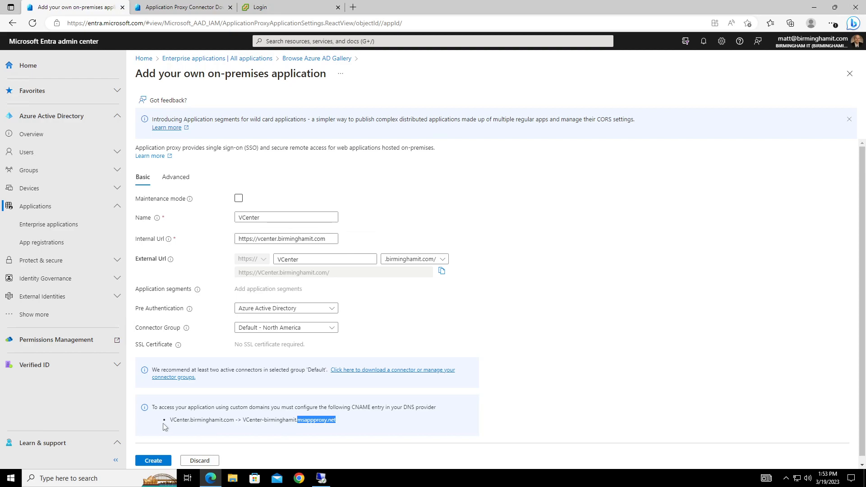
mouse_move(263, 348)
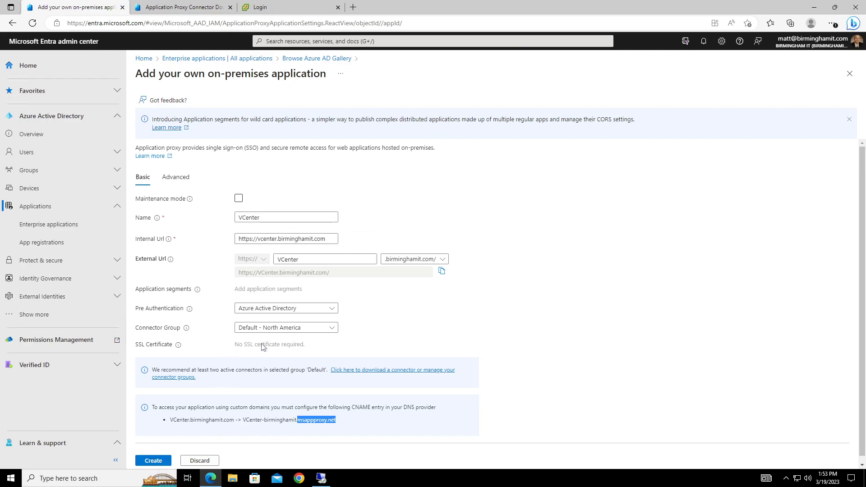
mouse_move(270, 349)
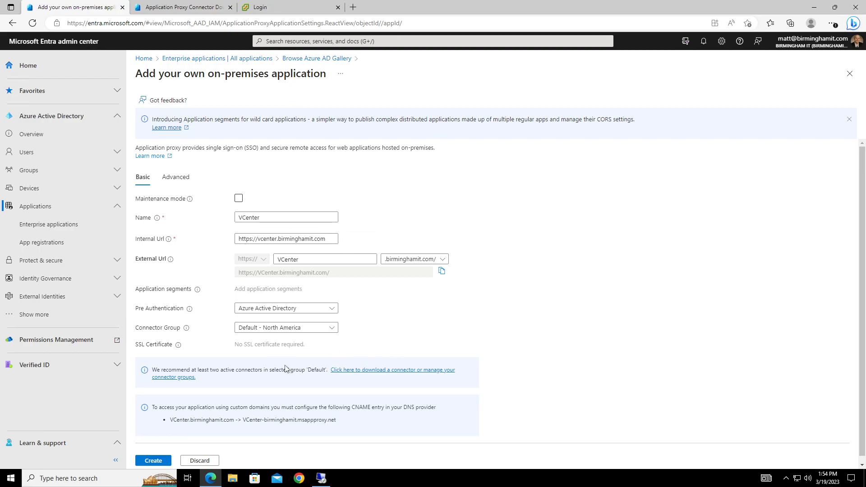
mouse_move(375, 370)
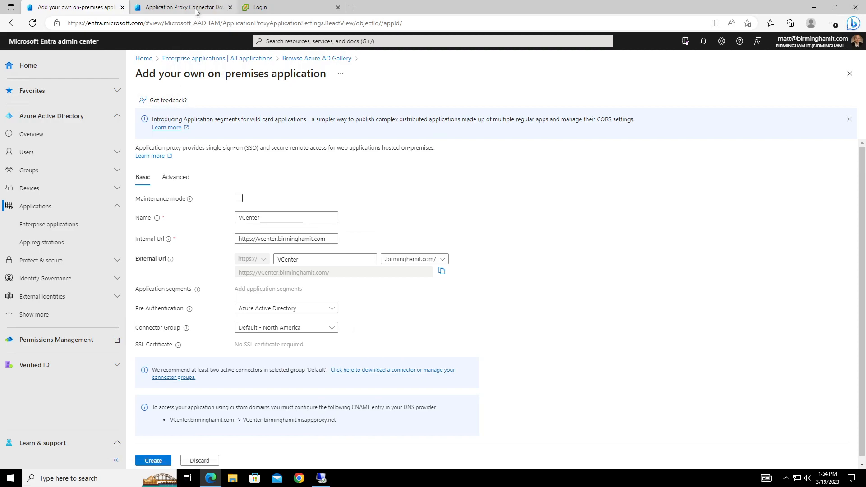
Step: Go to the Application Proxy Connector Download page and accept terms to download the connector
click(182, 6)
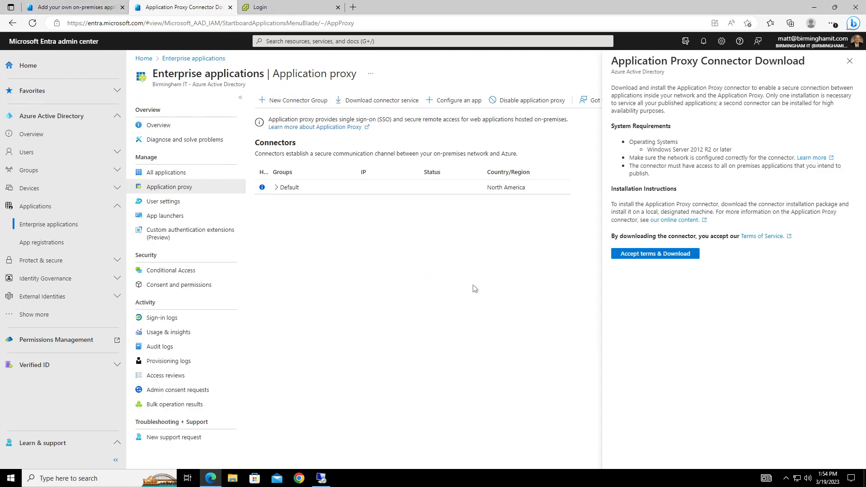
mouse_move(169, 187)
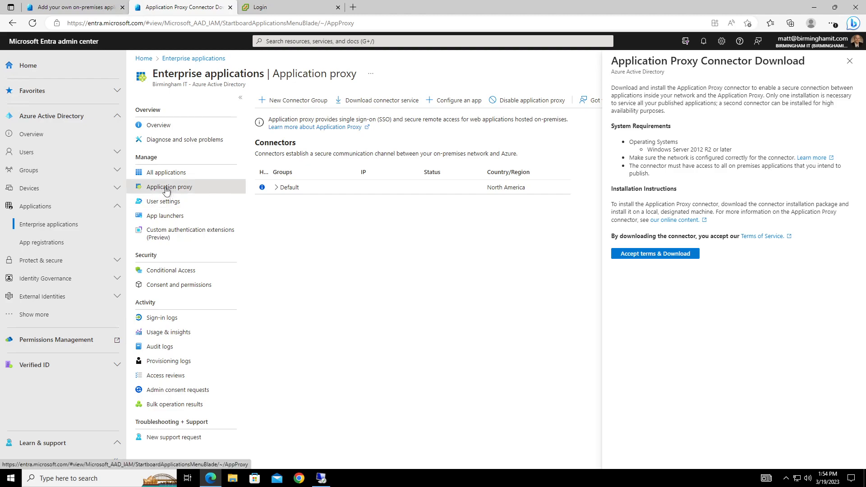
mouse_move(196, 190)
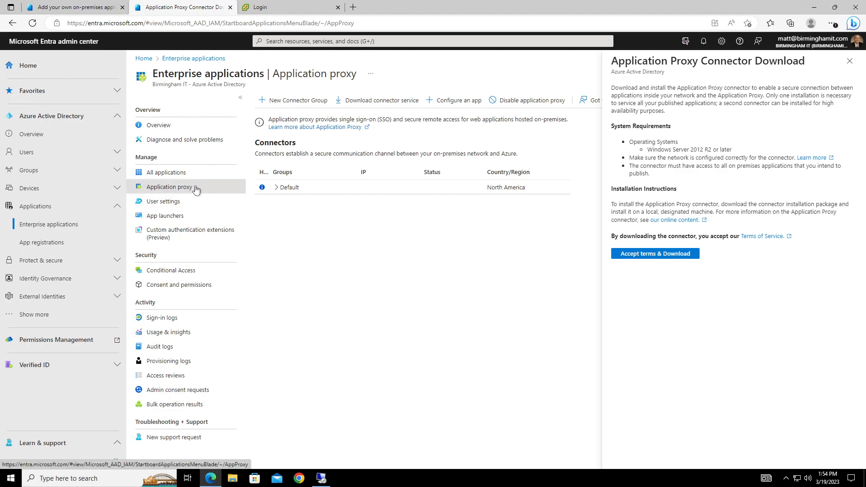
mouse_move(168, 190)
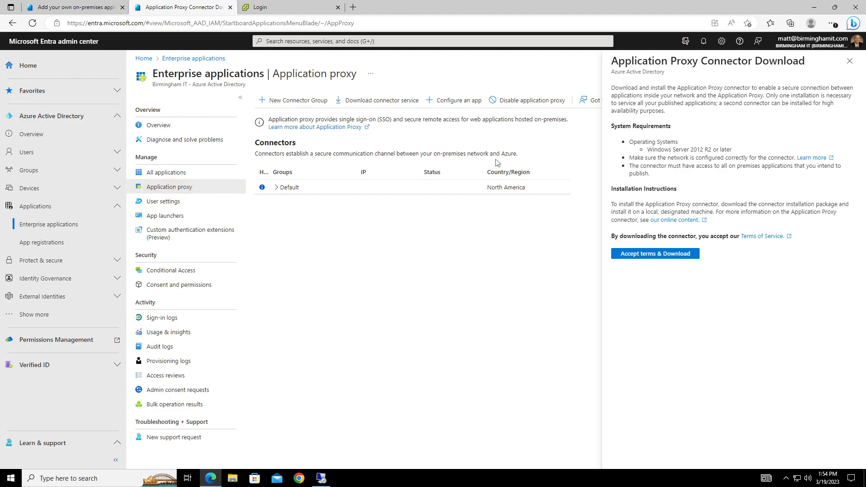
mouse_move(282, 197)
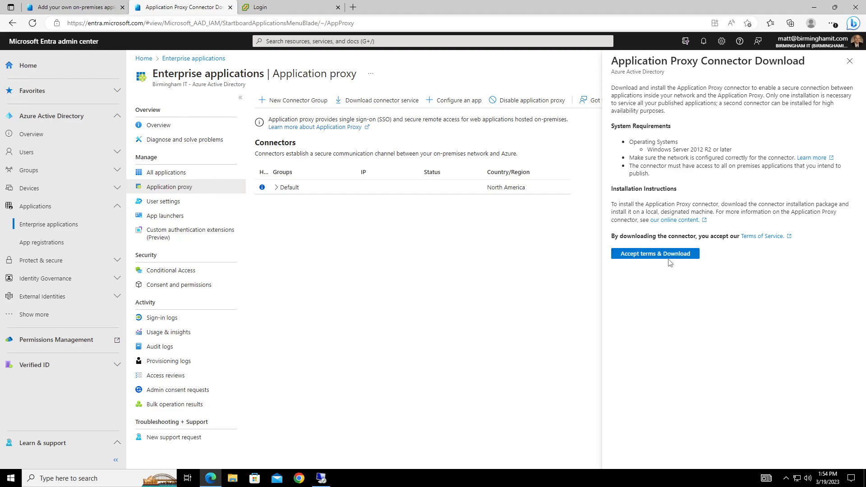
click(654, 253)
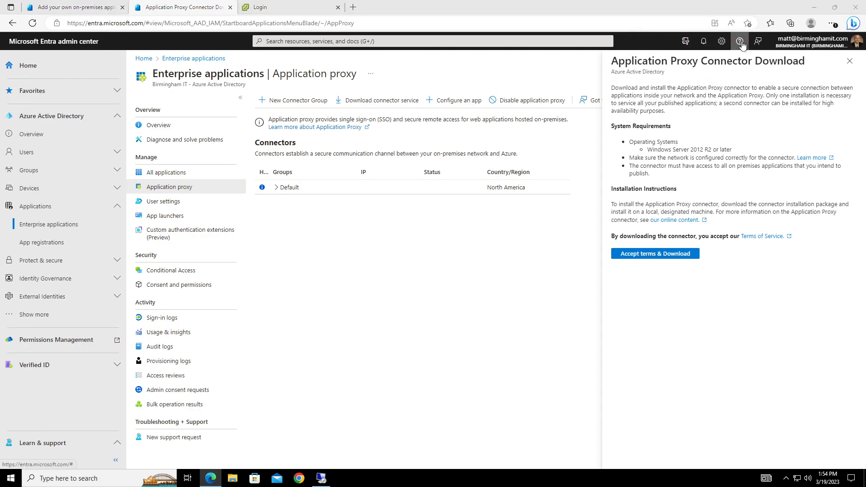
click(654, 253)
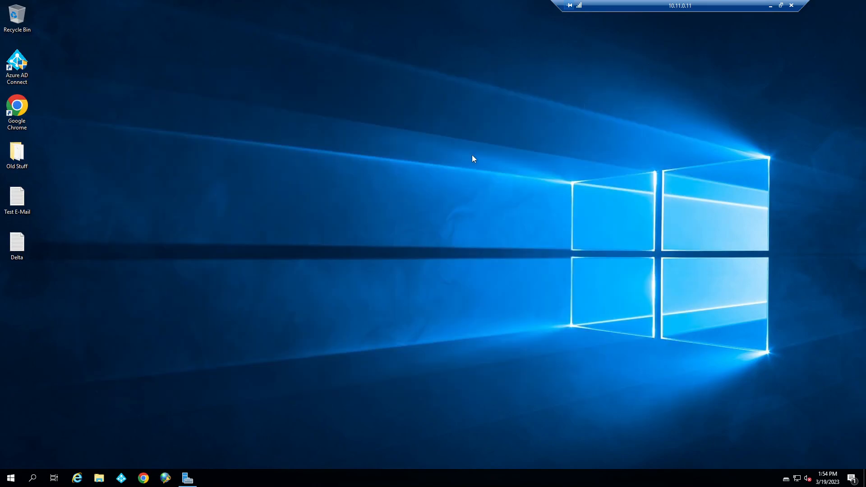
mouse_move(210, 358)
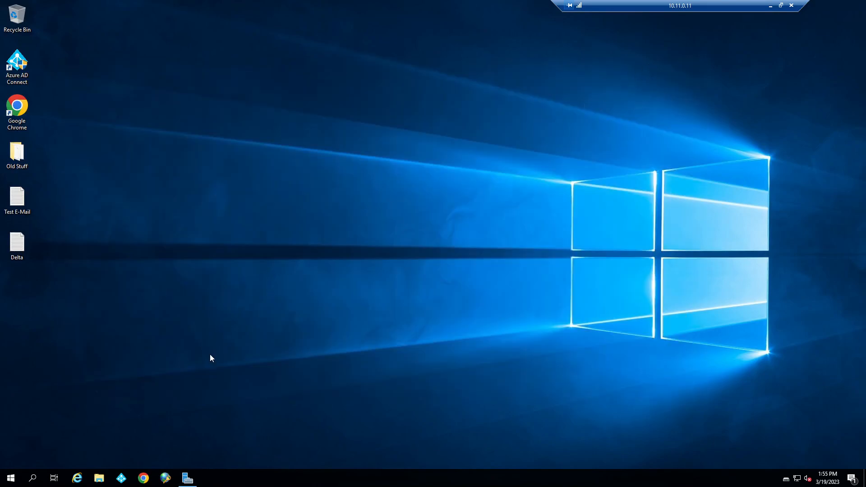
mouse_move(121, 293)
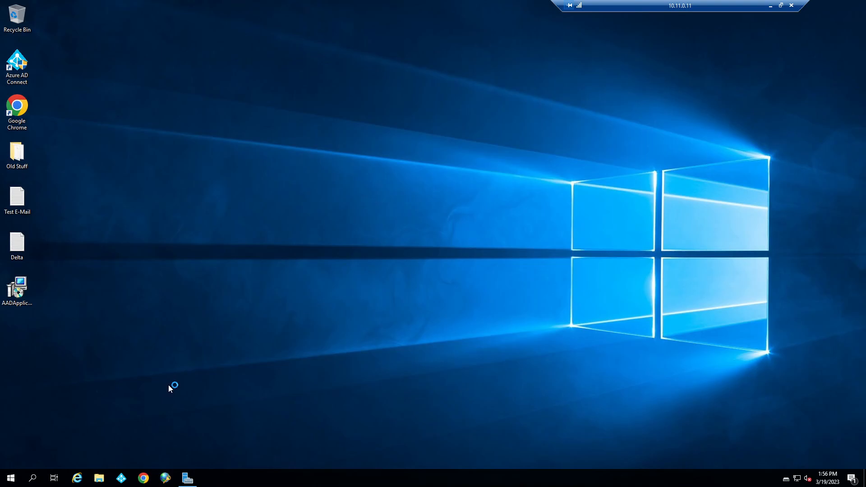
Step: Run the connector installer on the server and close the successful setup
double_click(17, 286)
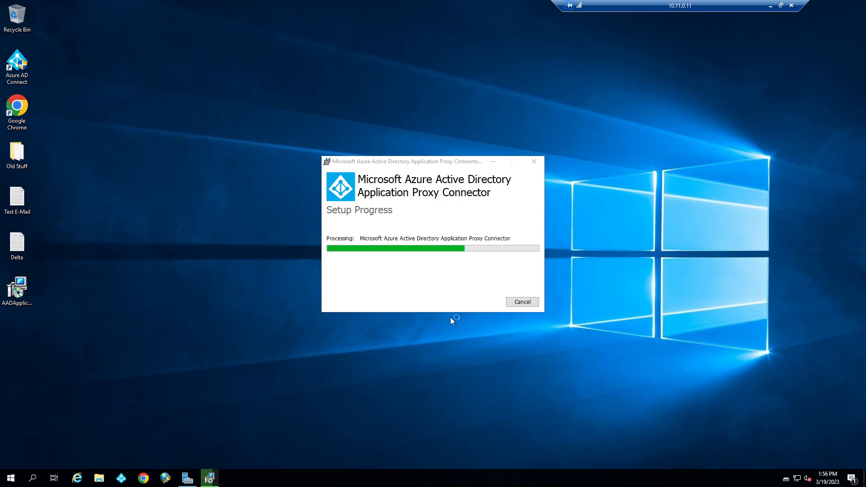
mouse_move(451, 321)
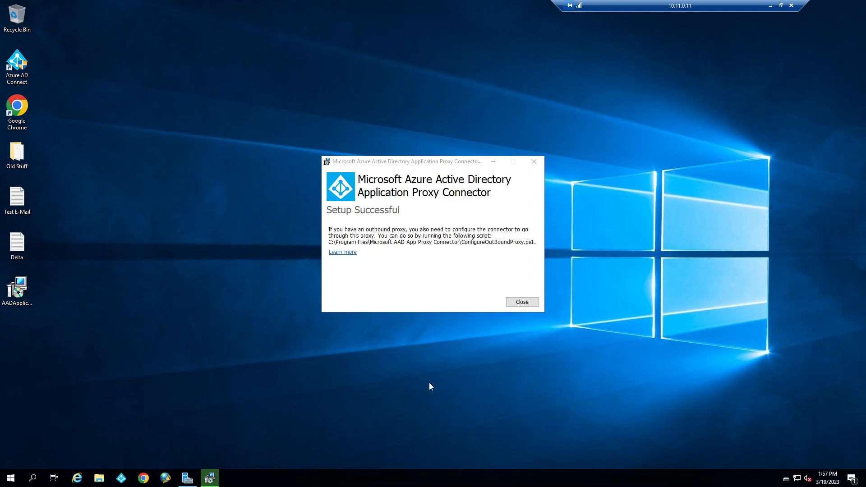
mouse_move(492, 314)
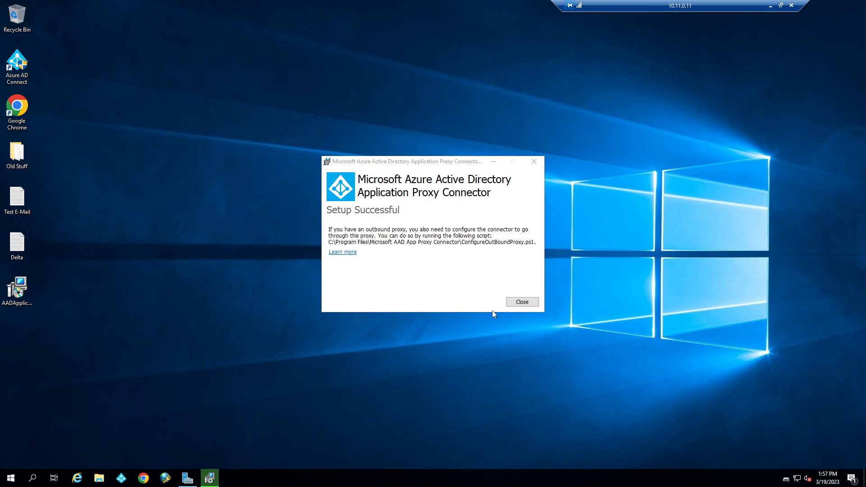
click(520, 301)
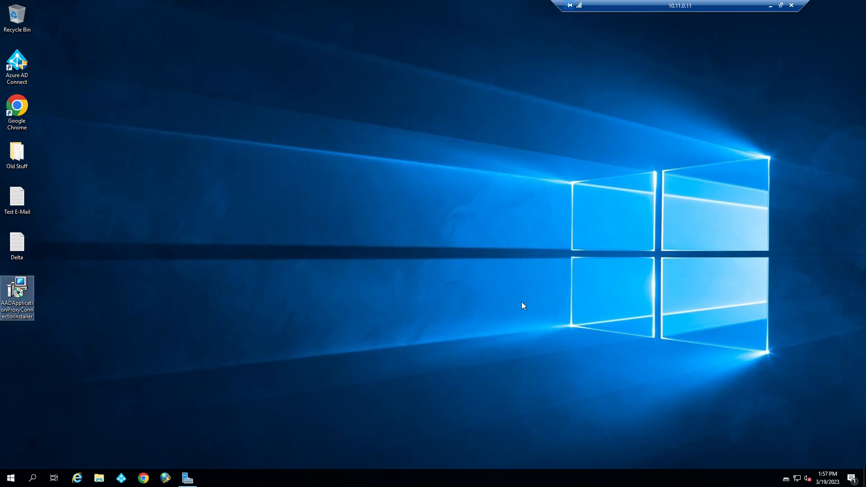
mouse_move(770, 10)
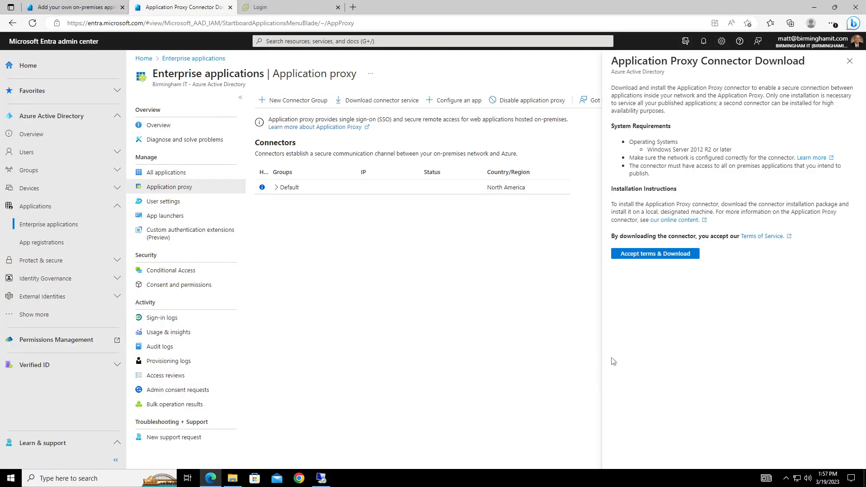
mouse_move(307, 209)
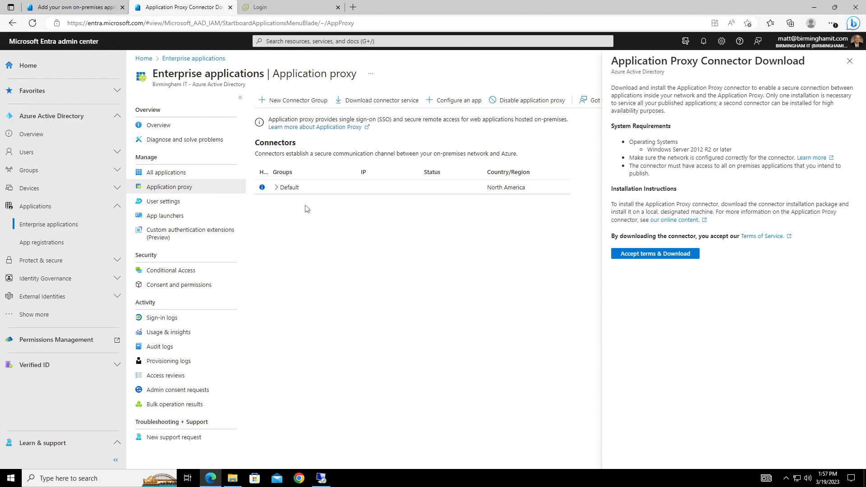
mouse_move(313, 227)
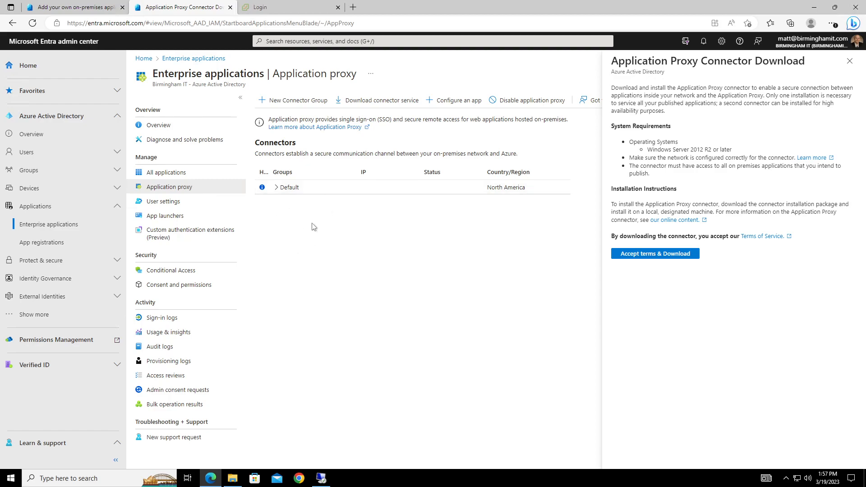
mouse_move(363, 232)
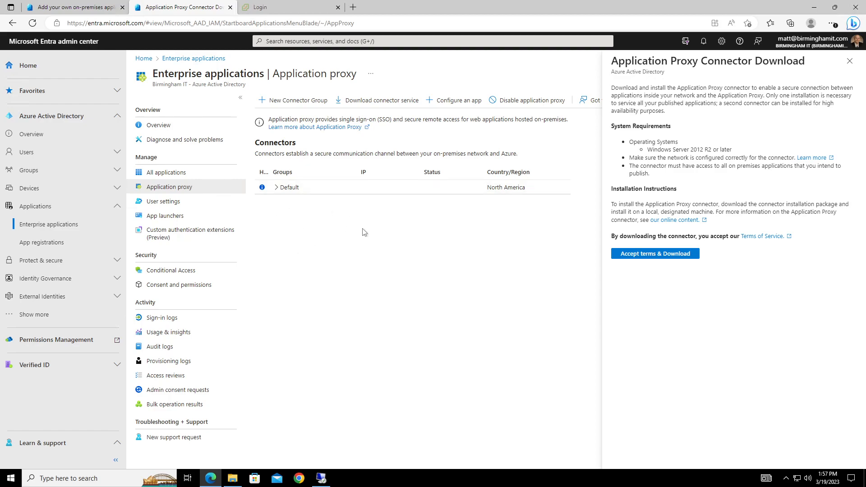
mouse_move(384, 262)
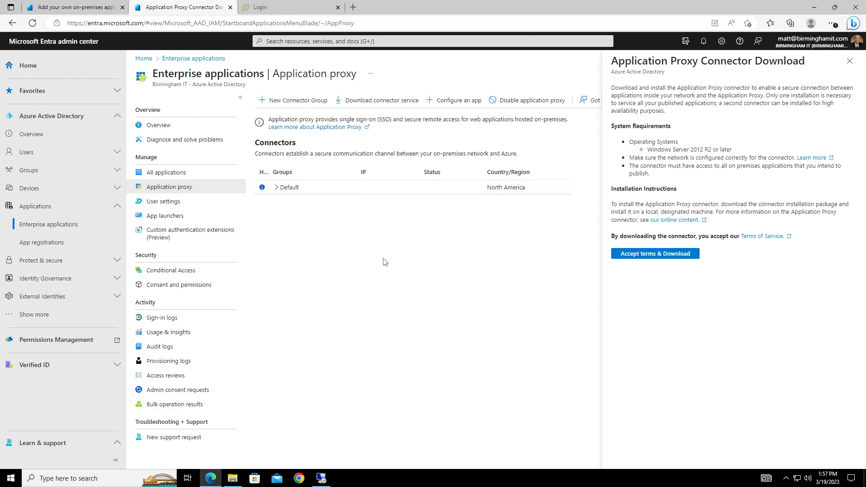
mouse_move(695, 329)
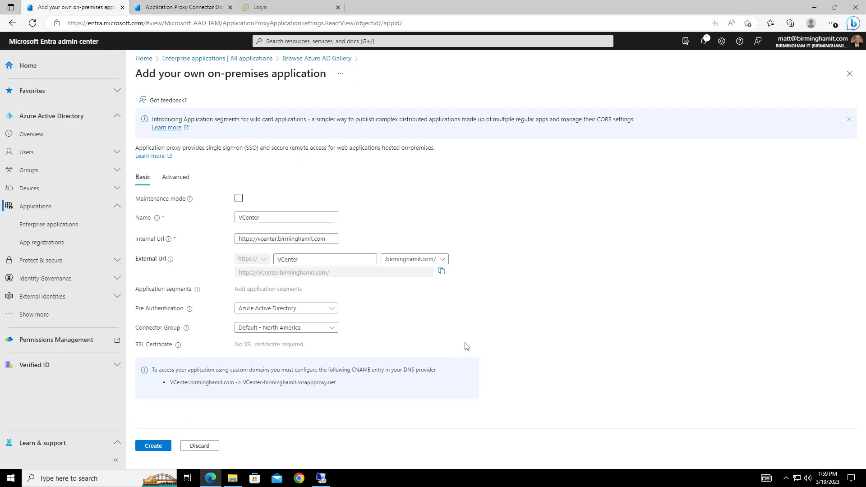
mouse_move(240, 306)
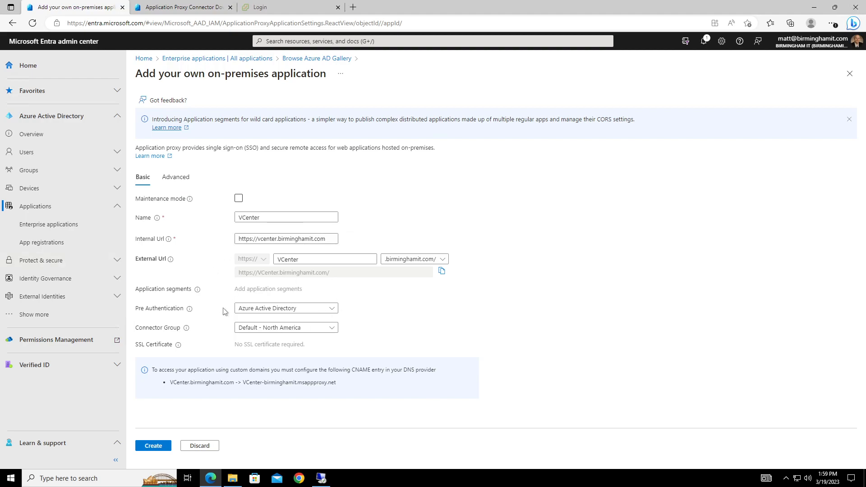
mouse_move(221, 310)
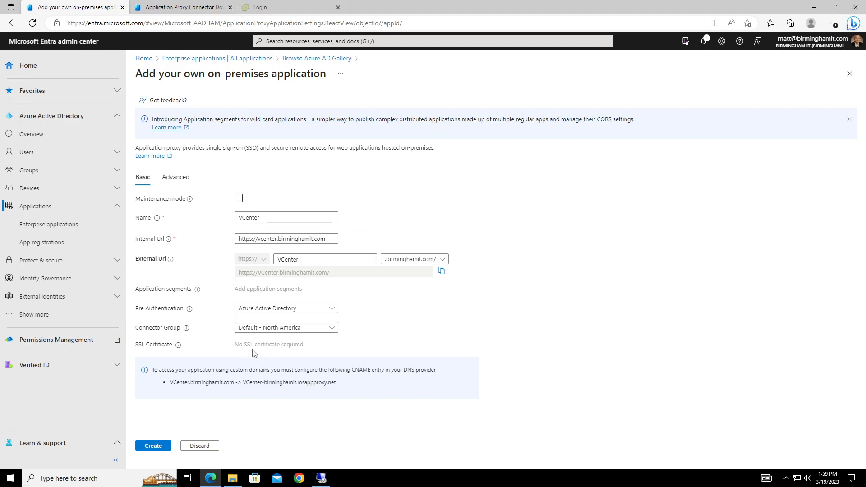
mouse_move(171, 390)
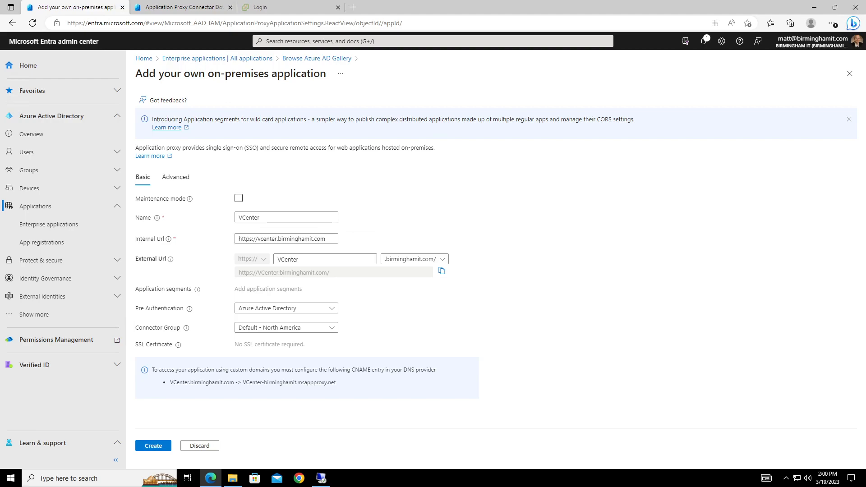
Step: Save BIT-VCenter with Azure Active Directory pre-authentication and the Default - North America connector group
click(325, 259)
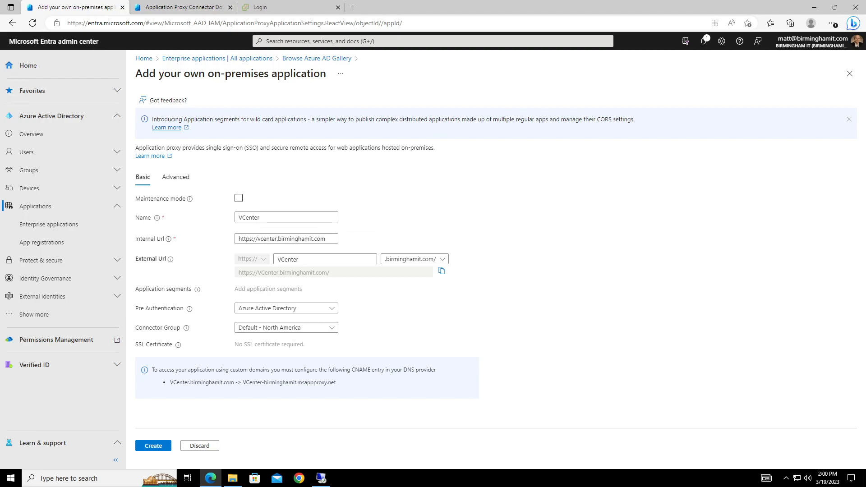
mouse_move(349, 380)
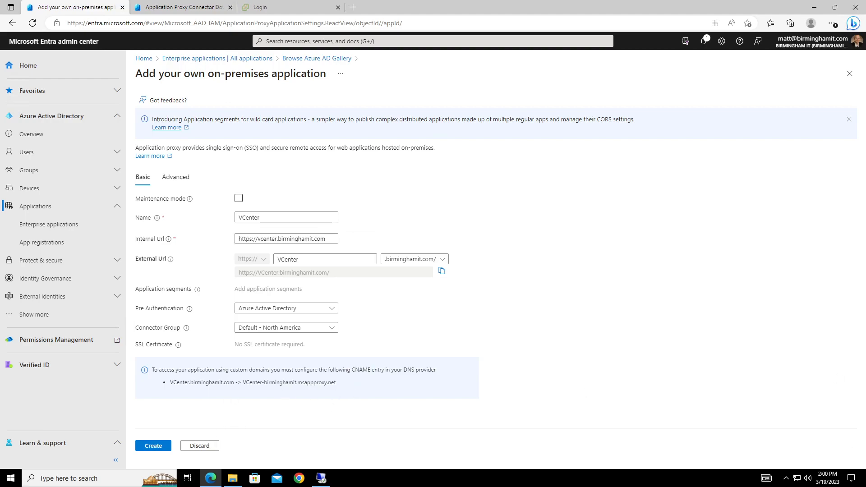
click(153, 446)
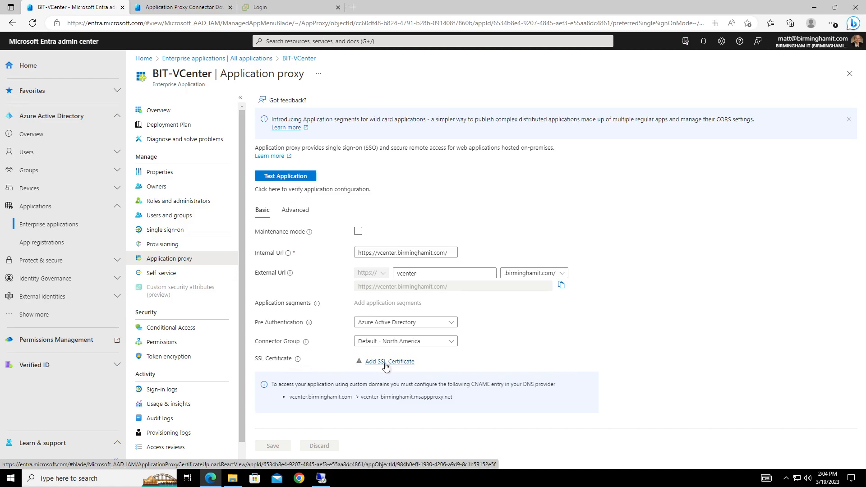
Step: Add an SSL certificate and select the birminghamit.com Wildcard file from Downloads
click(389, 361)
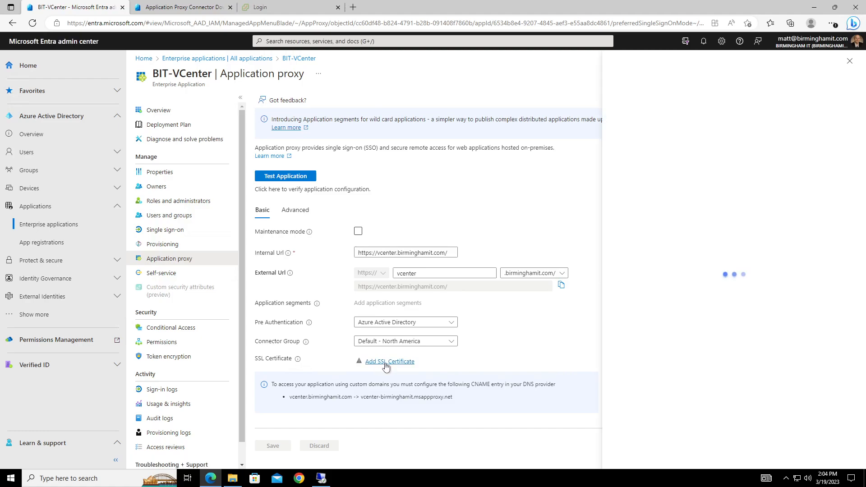
click(388, 360)
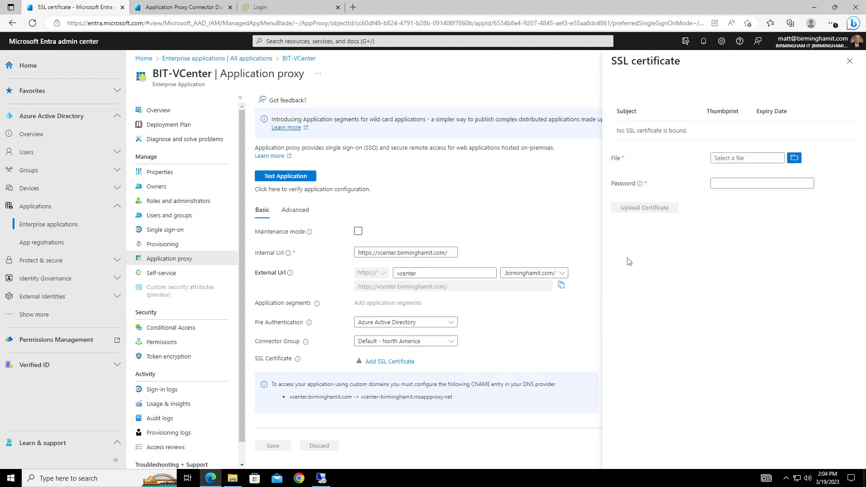
click(794, 158)
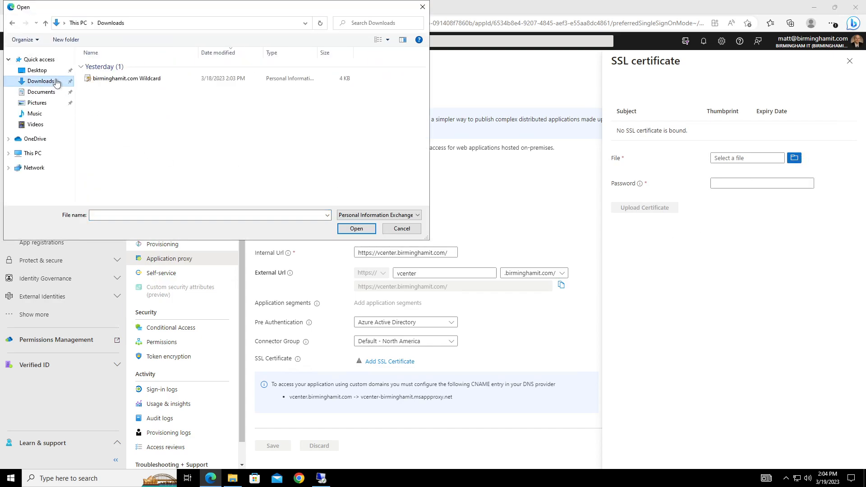
click(127, 78)
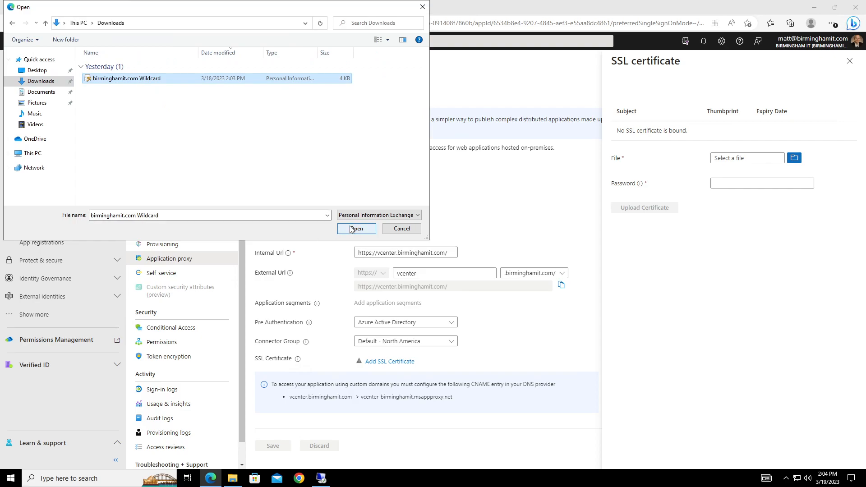
click(356, 228)
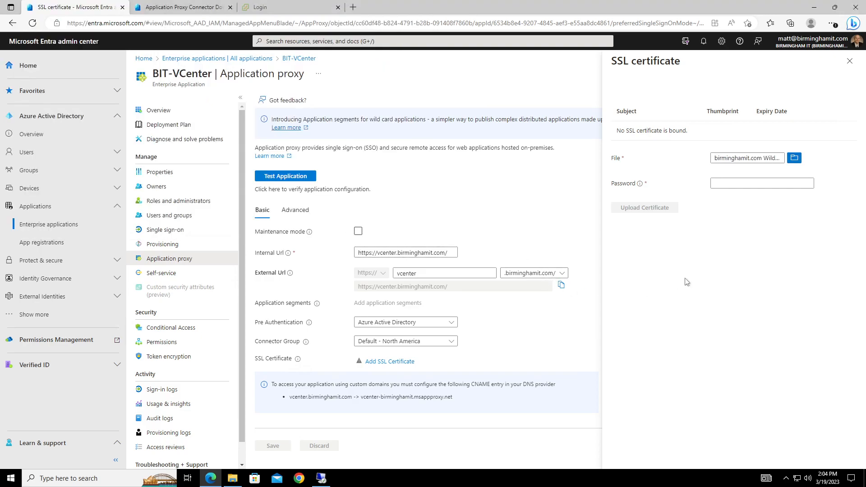
Step: Enter the PFX password and upload the wildcard certificate to BIT-VCenter
click(761, 183)
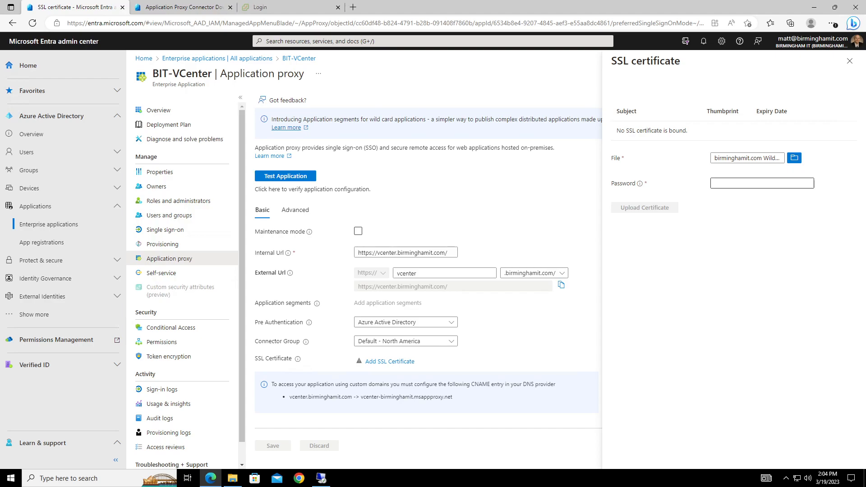
mouse_move(640, 184)
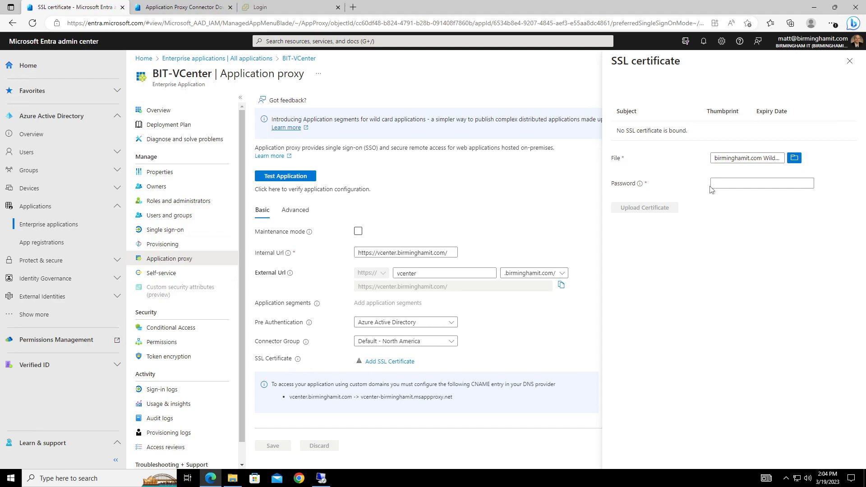
click(761, 183)
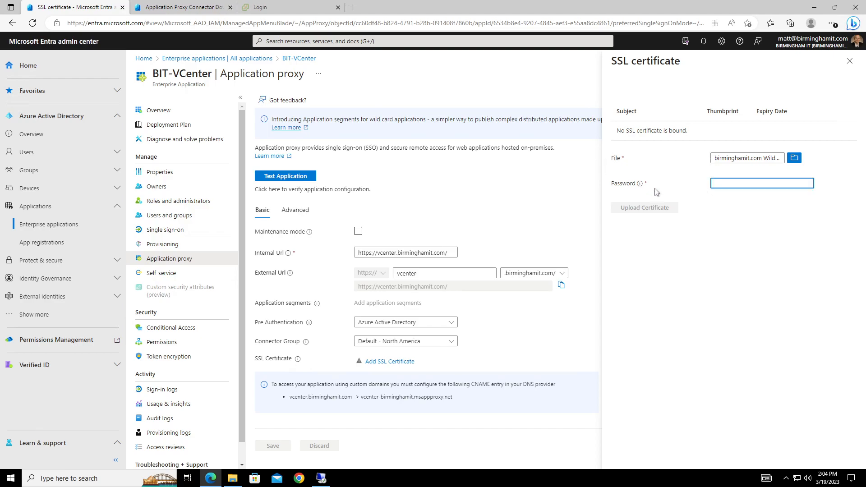
mouse_move(542, 337)
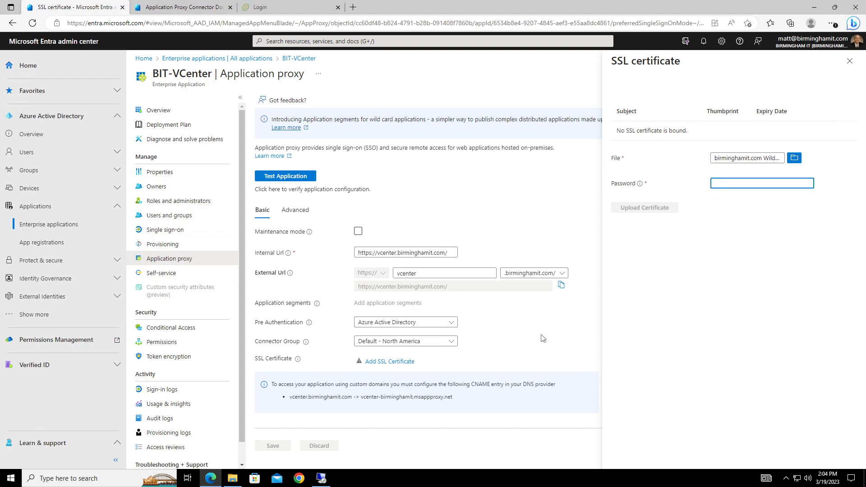
mouse_move(533, 332)
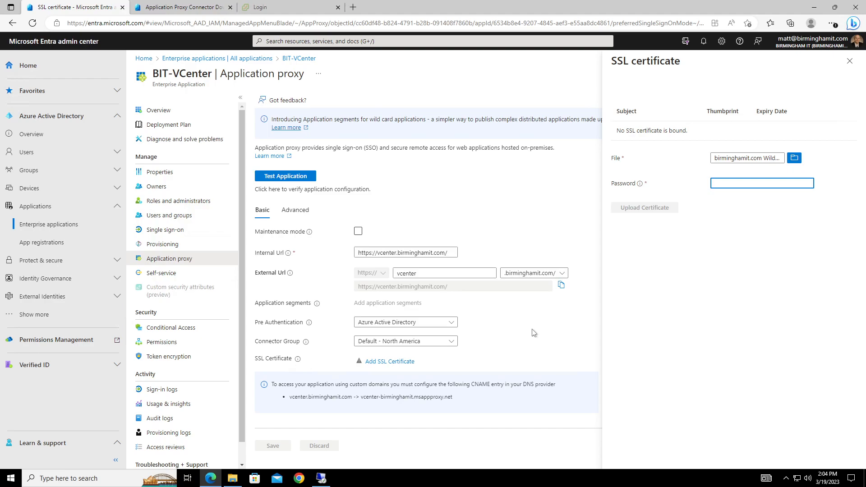
click(761, 183)
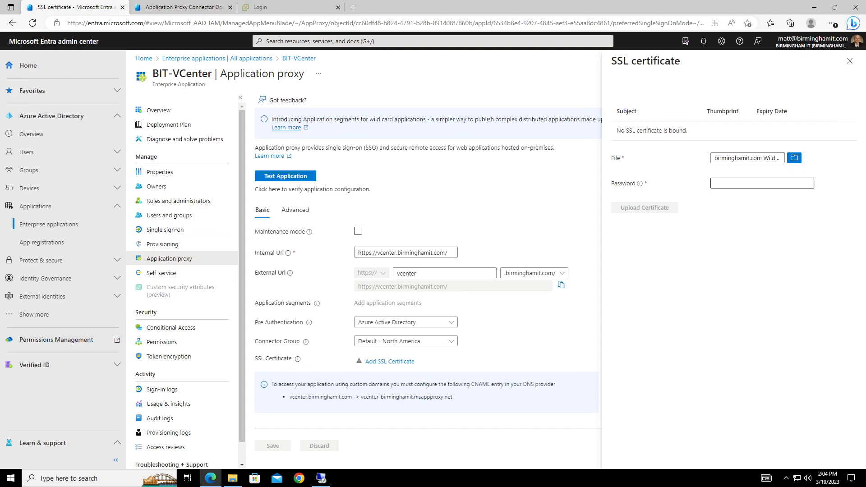
click(761, 183)
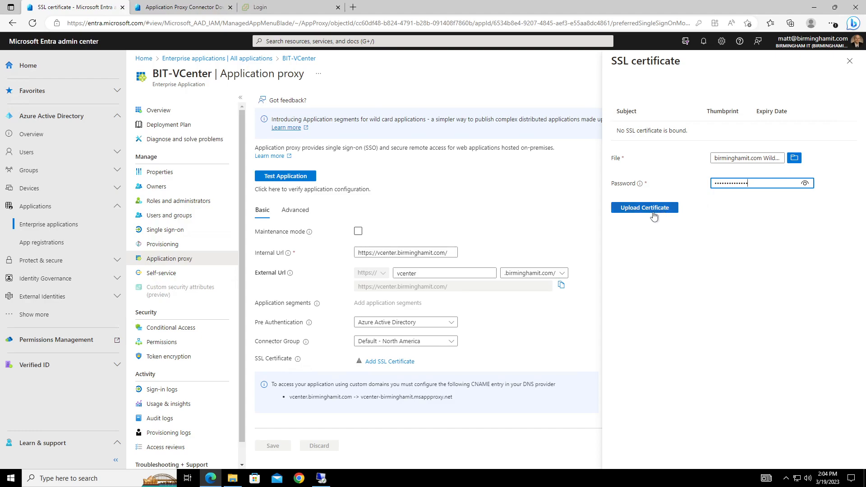
click(644, 207)
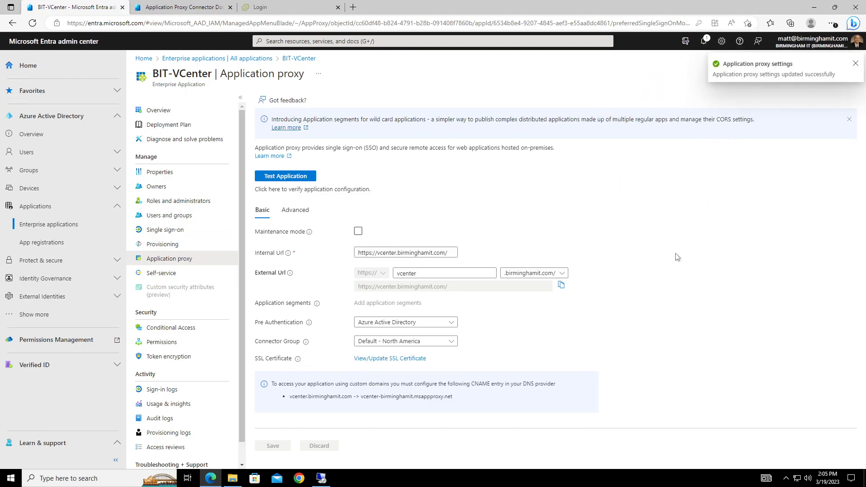
mouse_move(596, 329)
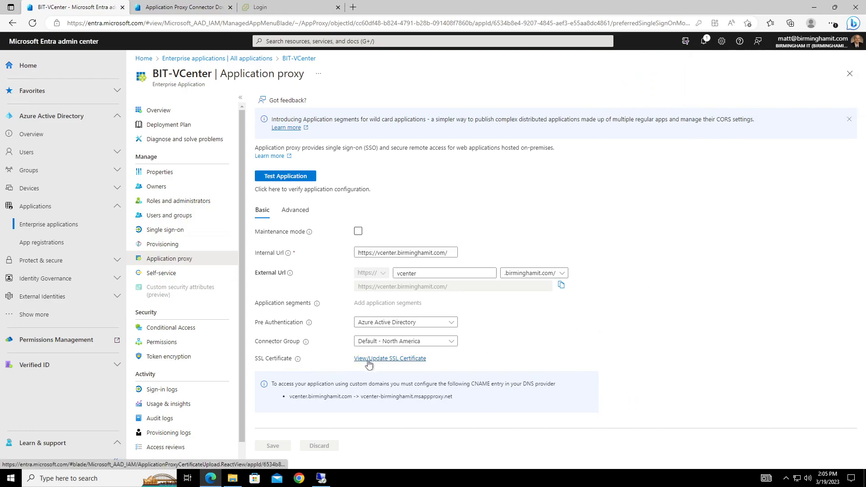
mouse_move(293, 343)
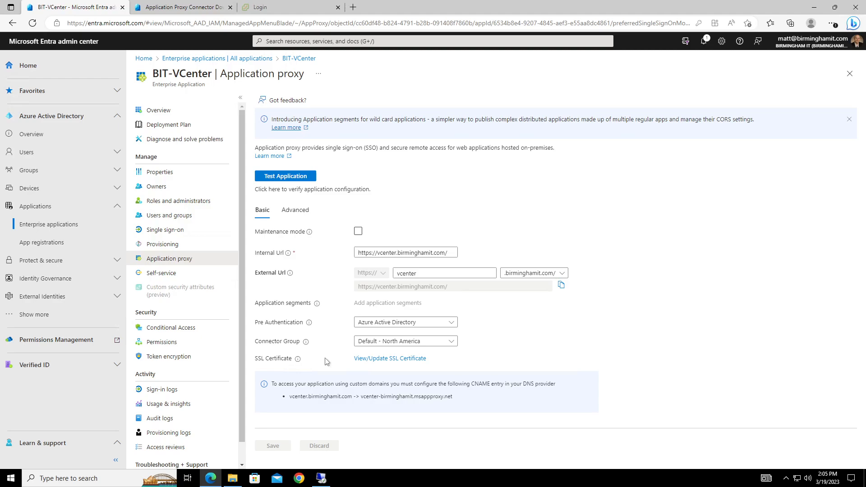
mouse_move(326, 363)
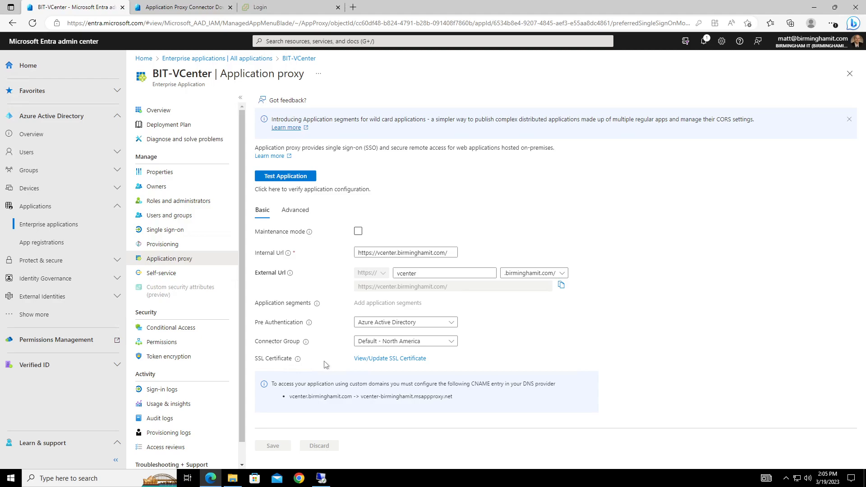
mouse_move(327, 364)
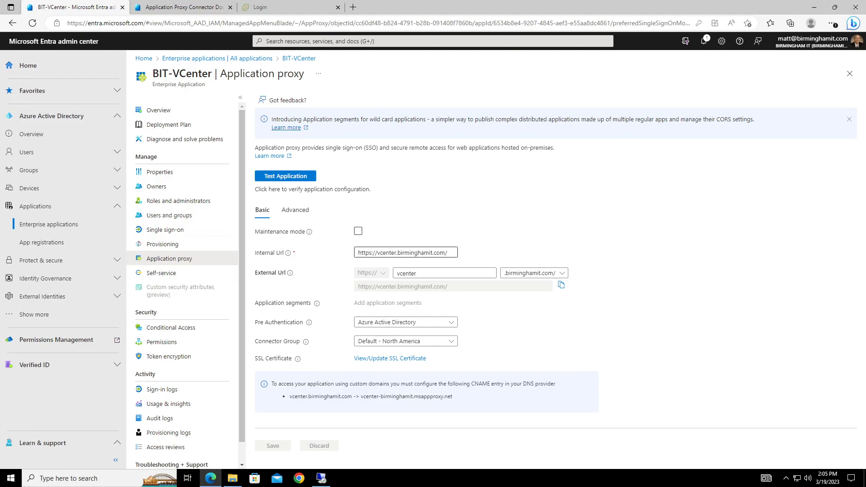
click(292, 6)
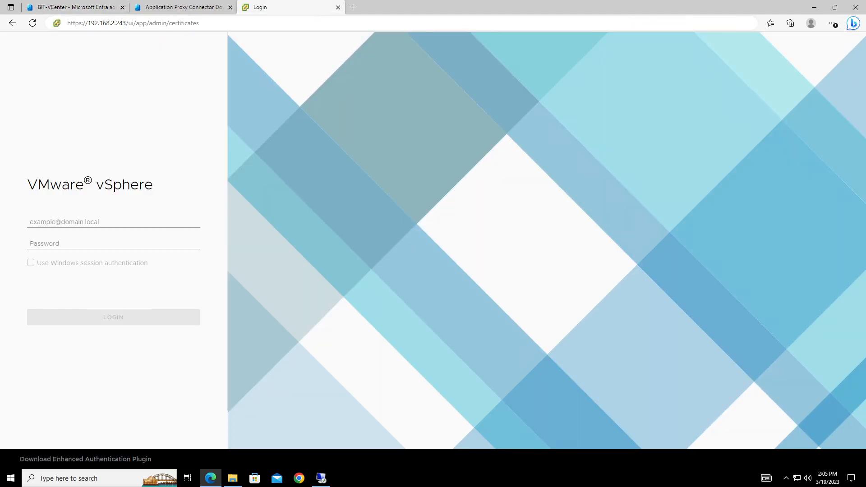
click(113, 222)
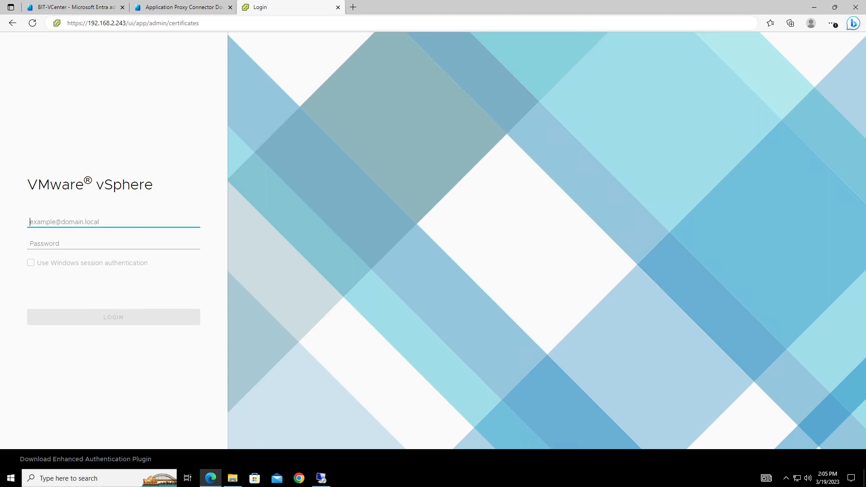
text(administrator@)
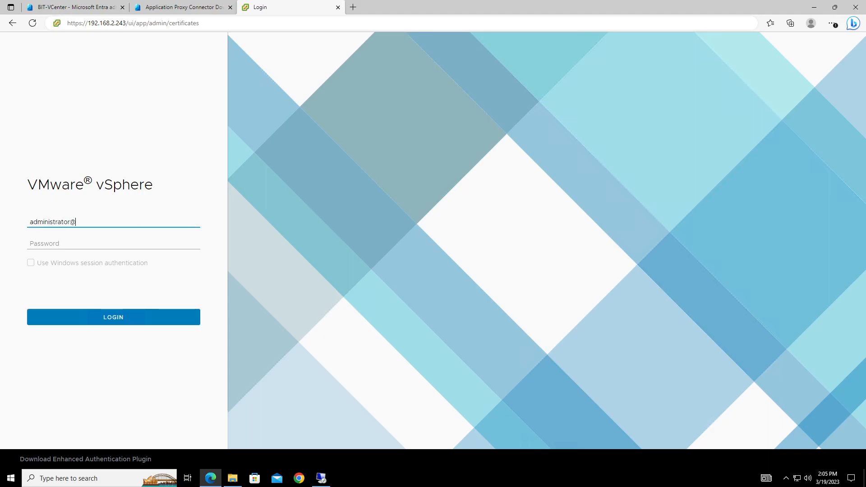
text(vsphere.local)
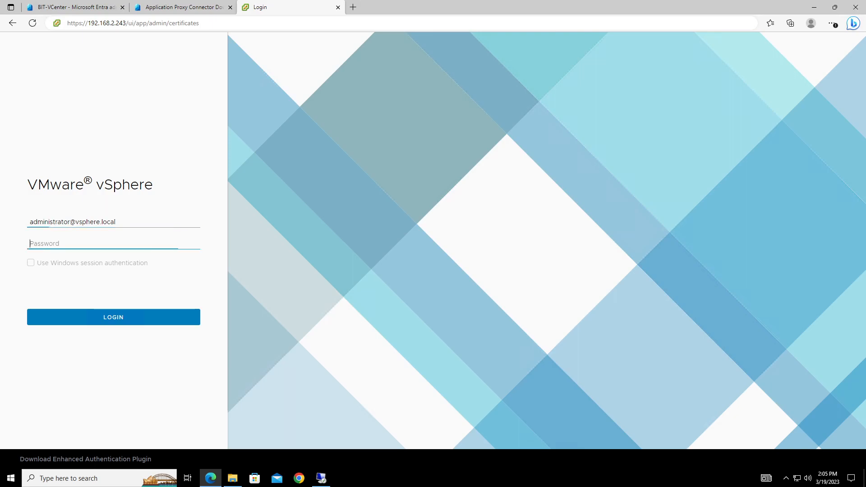
click(112, 317)
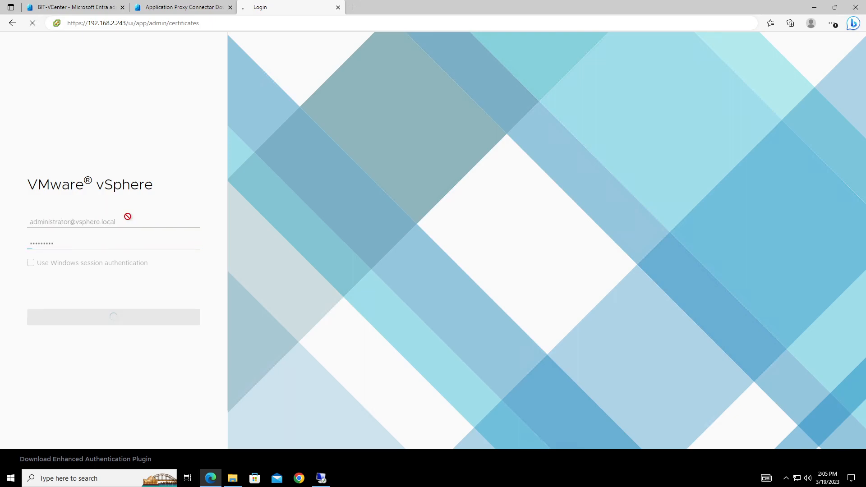
click(113, 316)
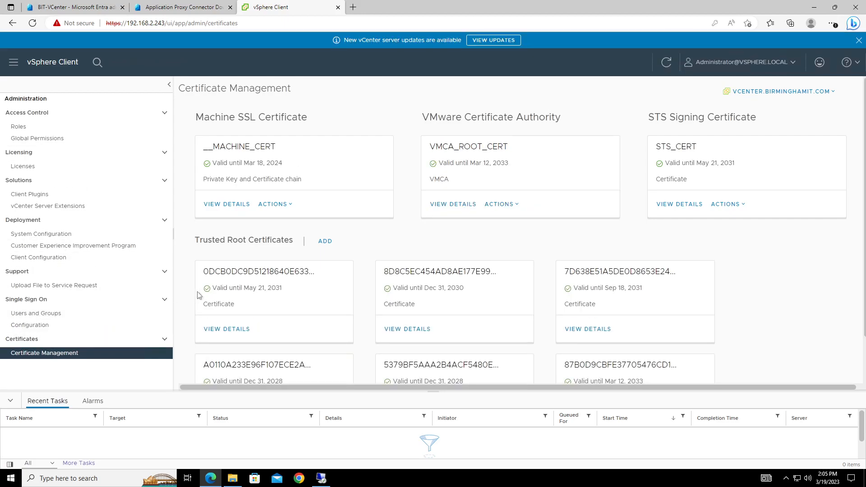
mouse_move(231, 157)
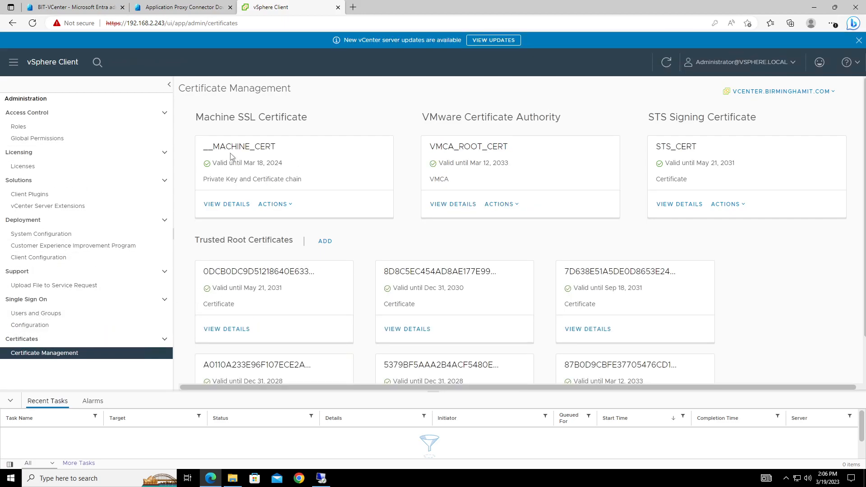
Step: Bring up the actions menu for the machine SSL certificate in vSphere Certificate Management
click(272, 203)
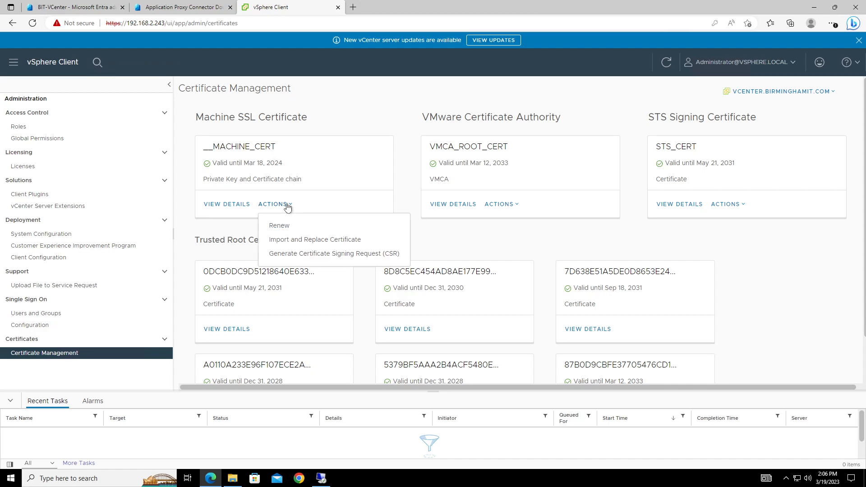
mouse_move(314, 239)
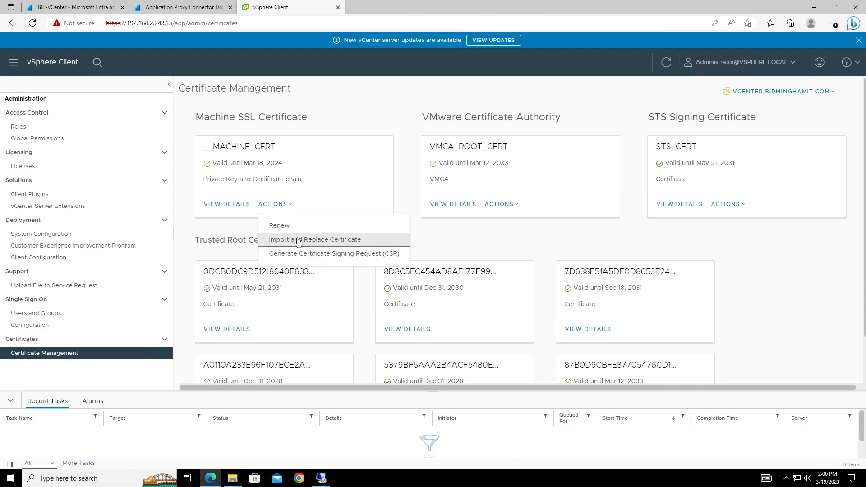
mouse_move(297, 257)
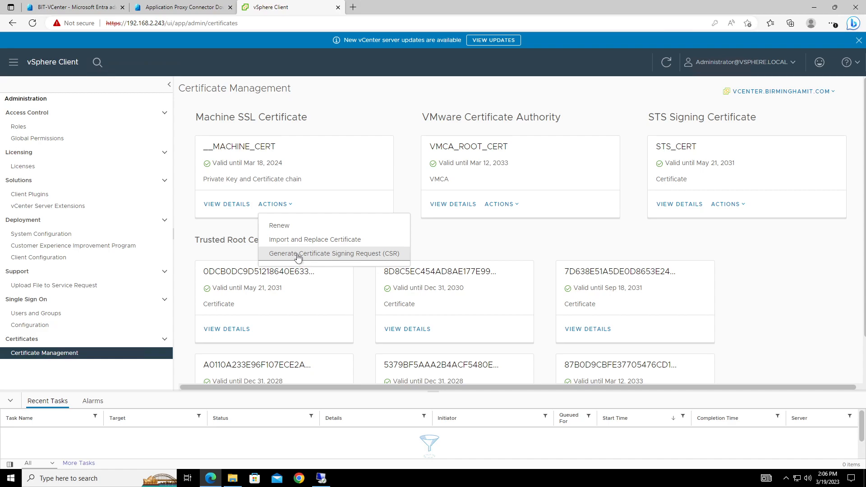
mouse_move(304, 243)
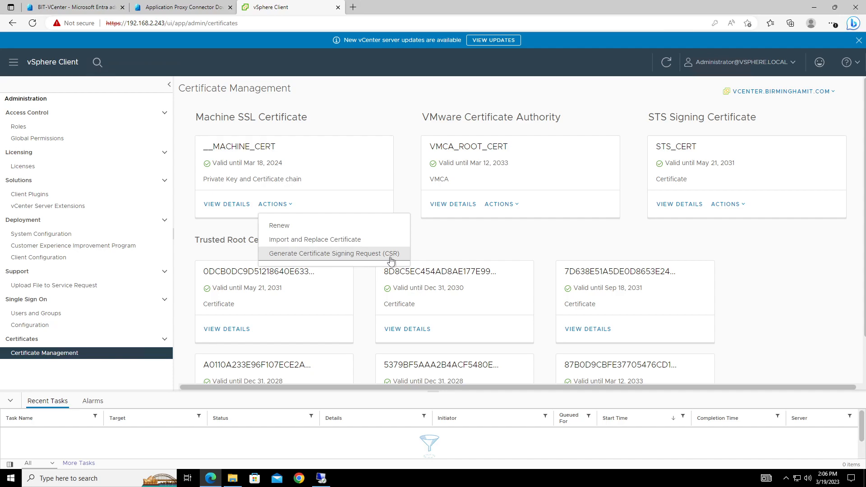
mouse_move(390, 260)
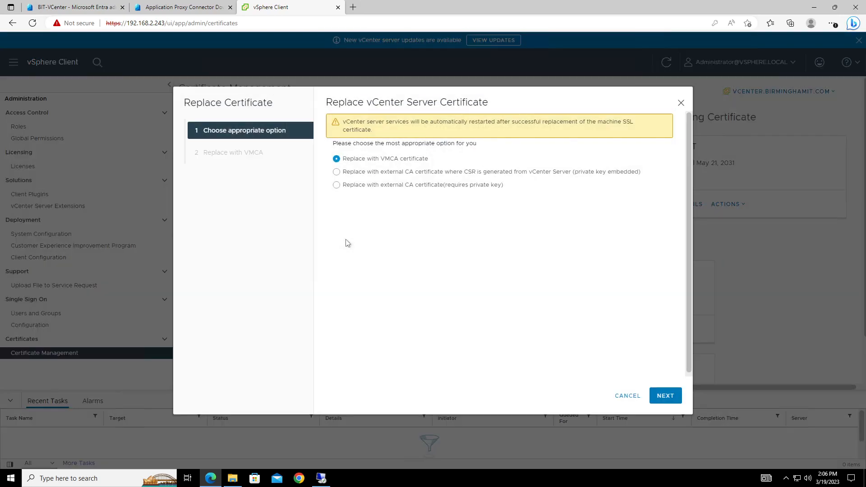
mouse_move(422, 179)
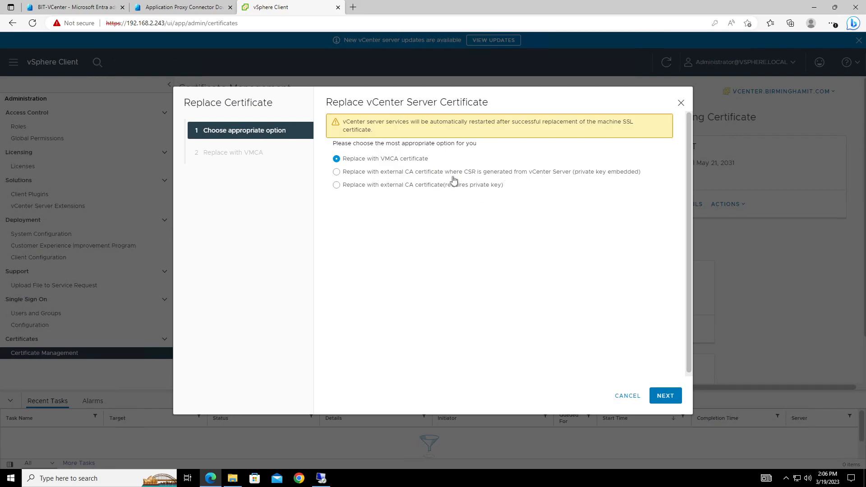
mouse_move(461, 178)
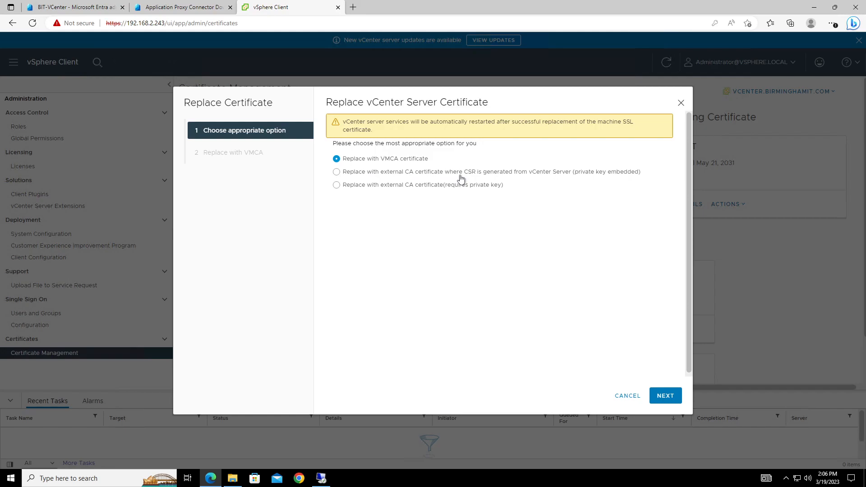
mouse_move(457, 181)
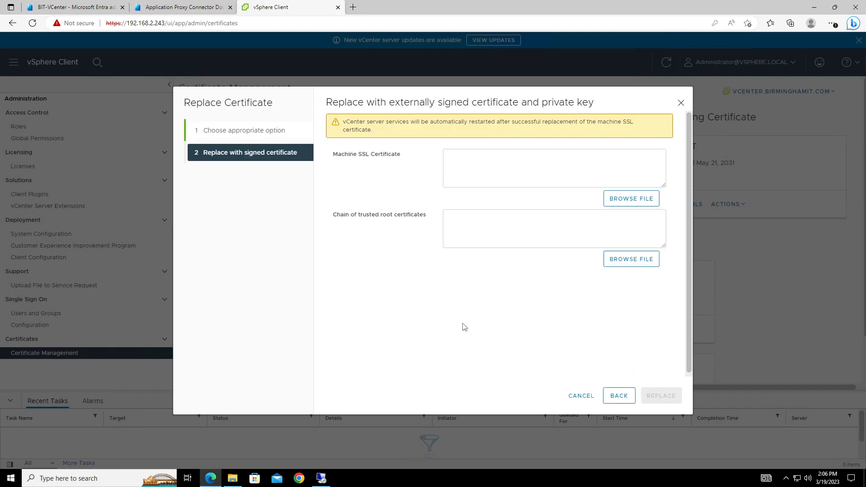
mouse_move(338, 220)
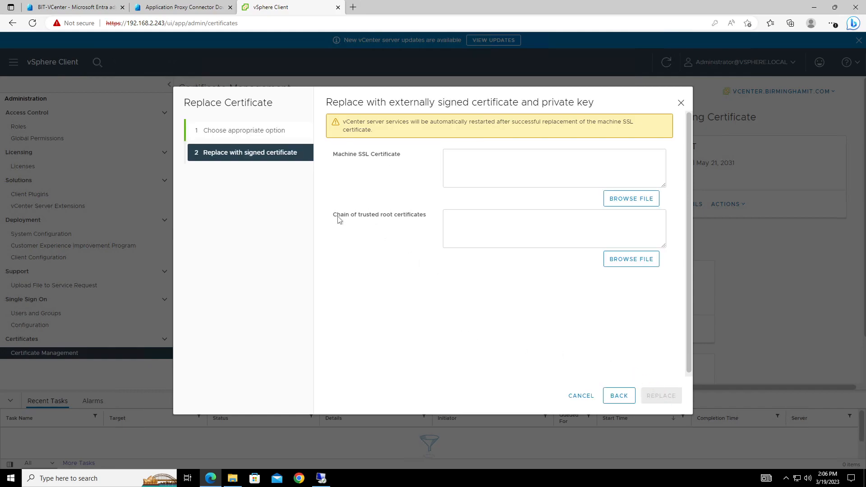
mouse_move(387, 222)
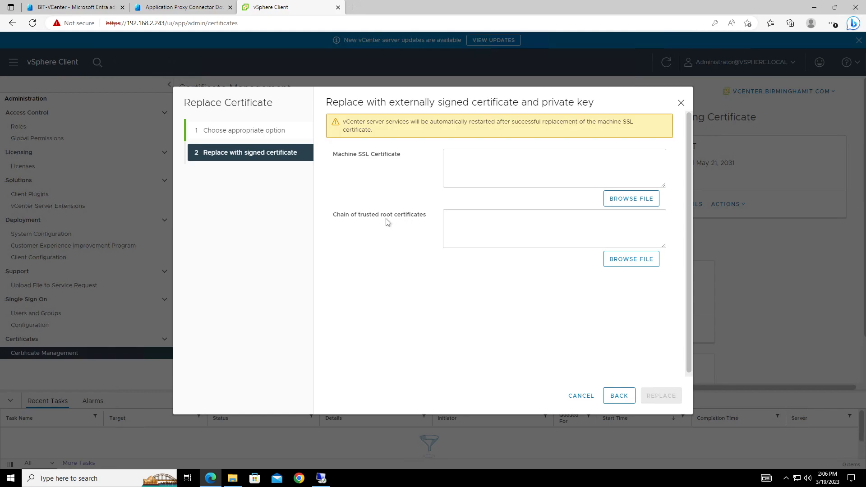
mouse_move(418, 222)
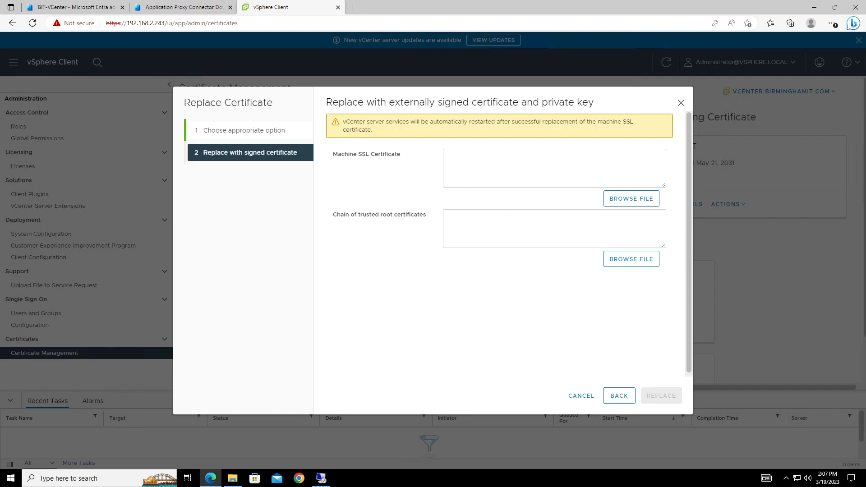
mouse_move(548, 322)
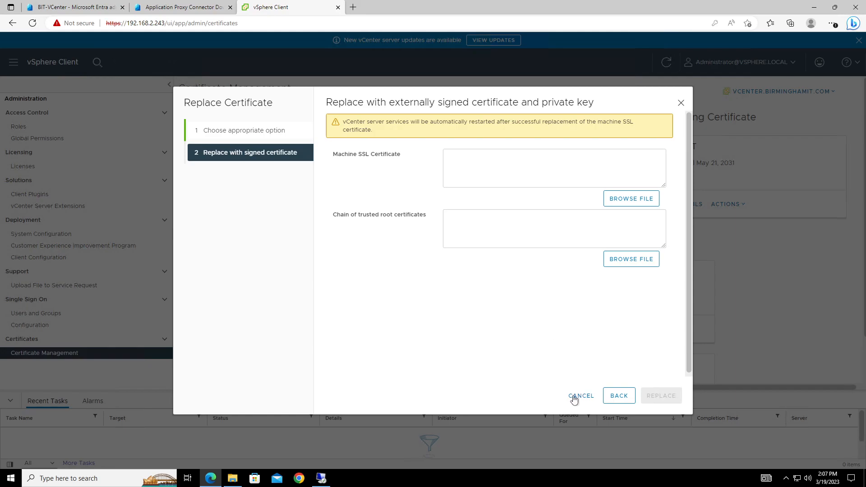
mouse_move(577, 401)
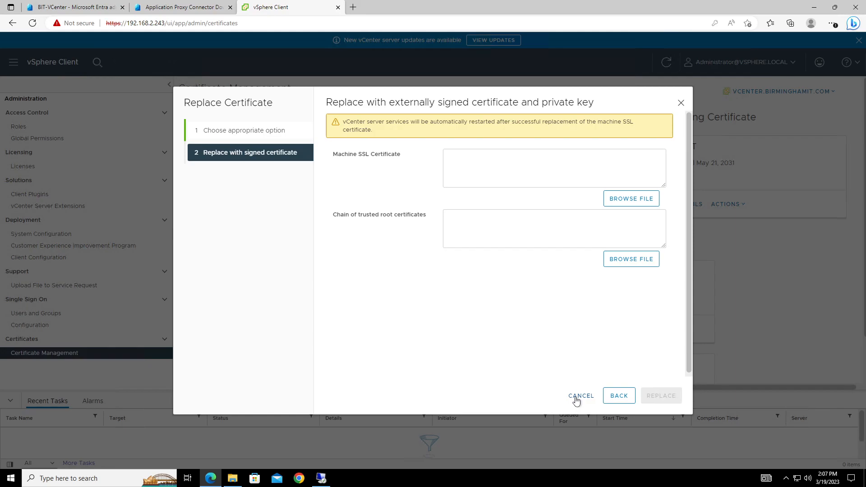
mouse_move(745, 100)
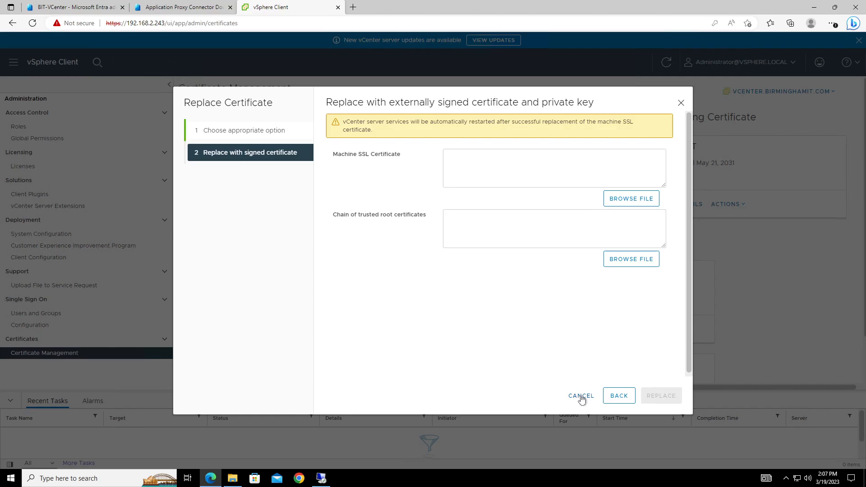
click(580, 395)
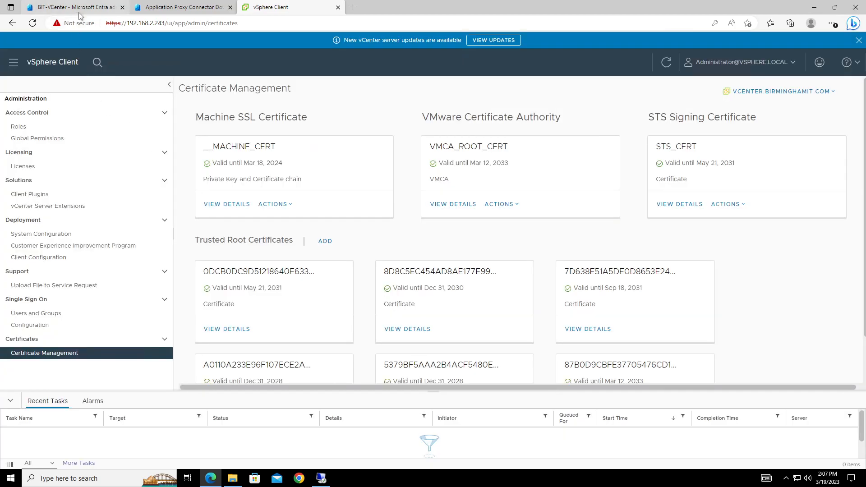
Step: Back on BIT-VCenter's Application Proxy settings, keep pre-authentication set to Azure Active Directory
click(72, 6)
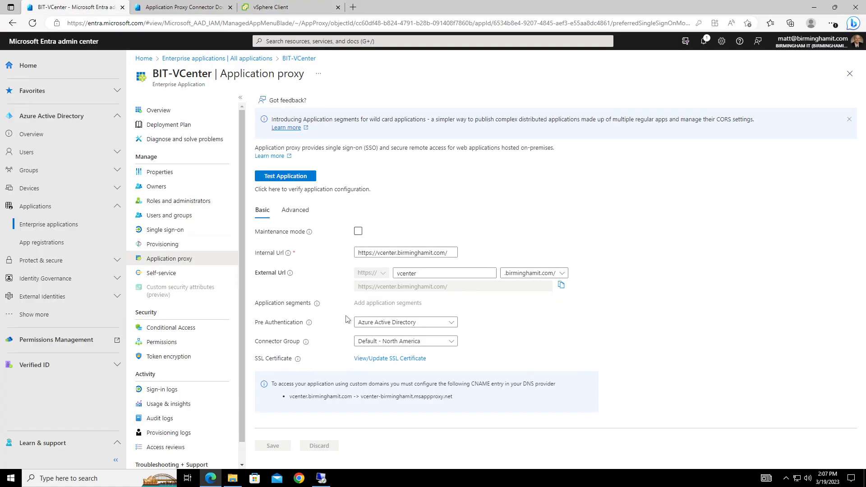
mouse_move(329, 330)
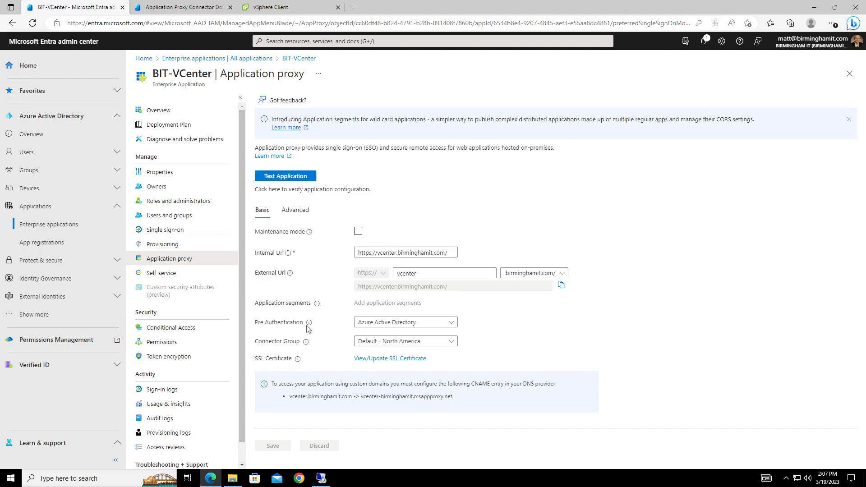
mouse_move(287, 325)
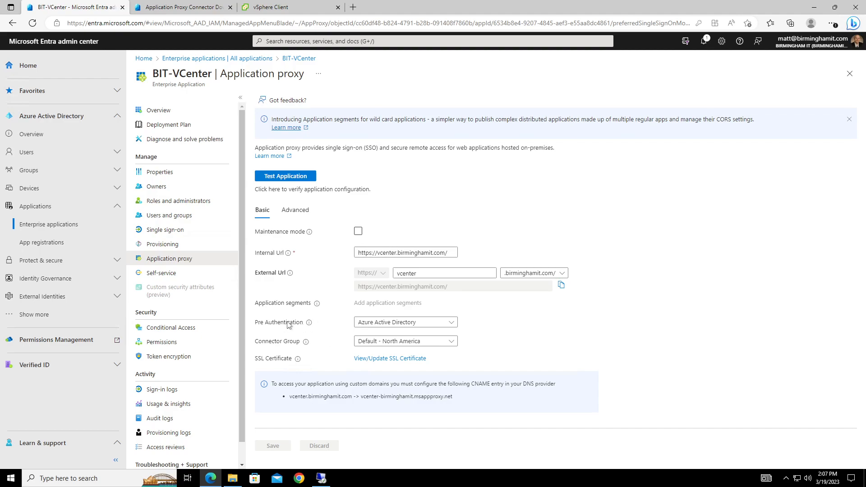
click(405, 322)
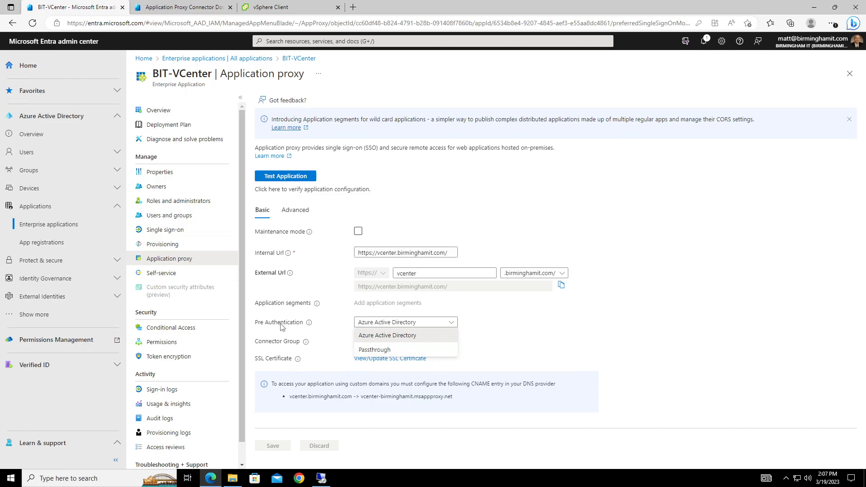
click(386, 336)
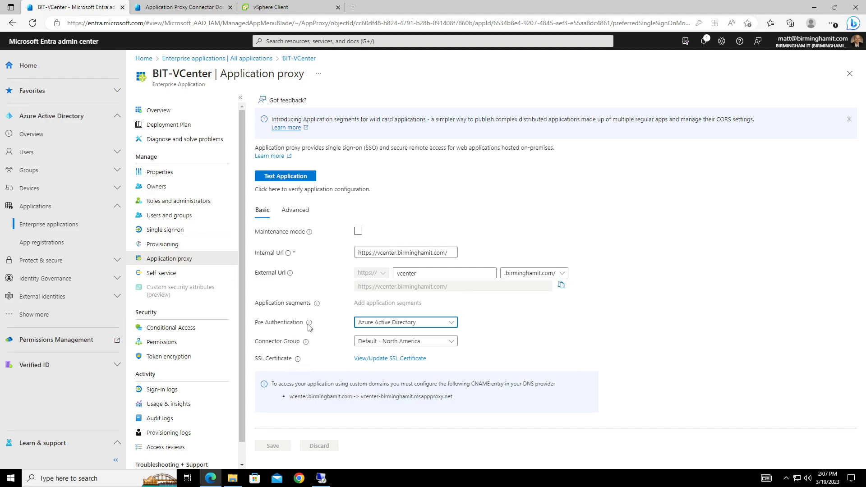
mouse_move(309, 323)
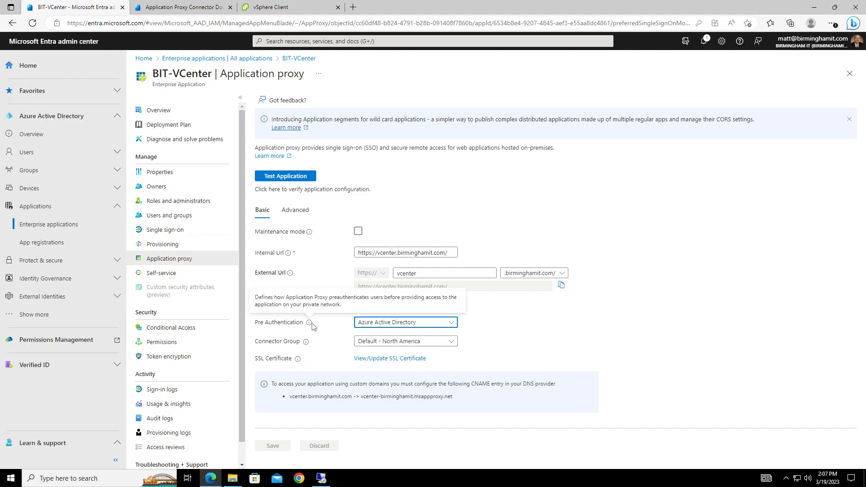
mouse_move(317, 332)
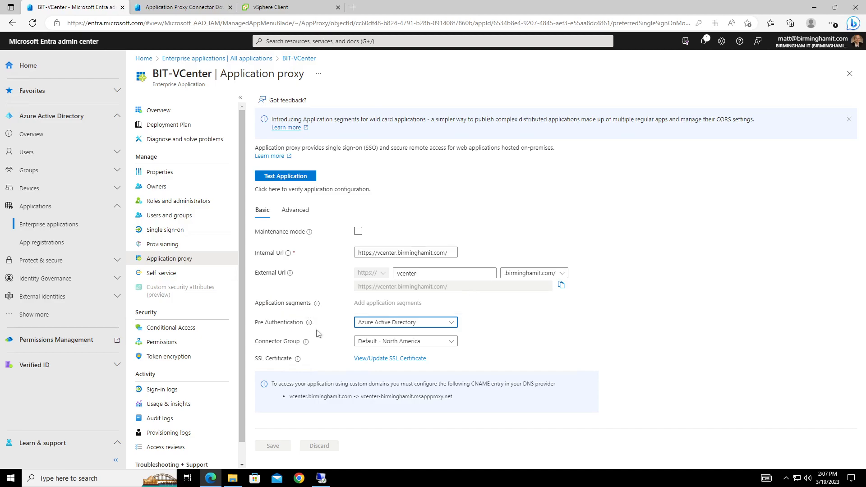
mouse_move(326, 332)
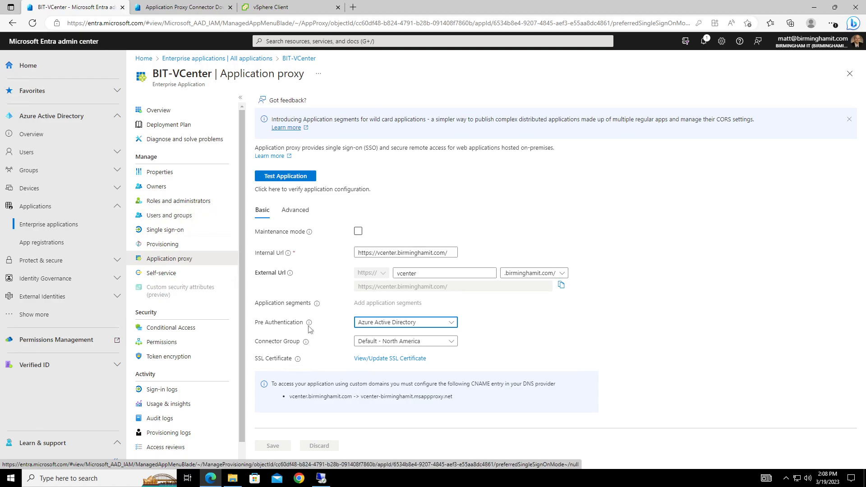
mouse_move(327, 327)
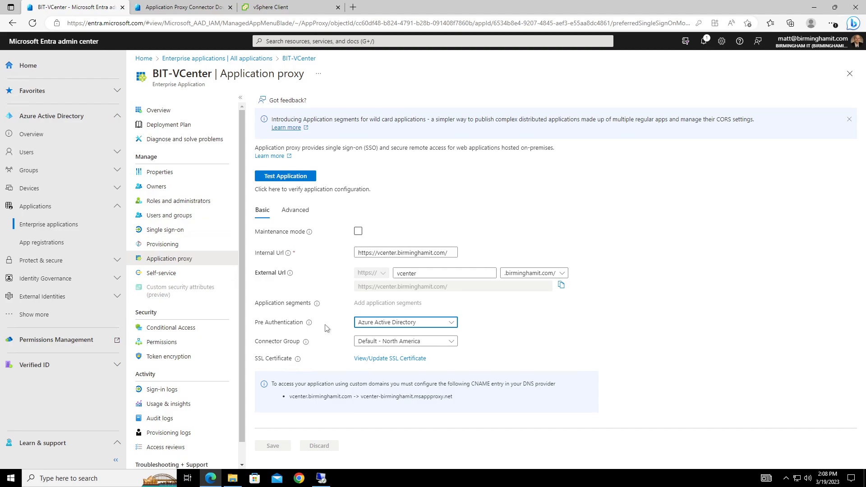
click(444, 272)
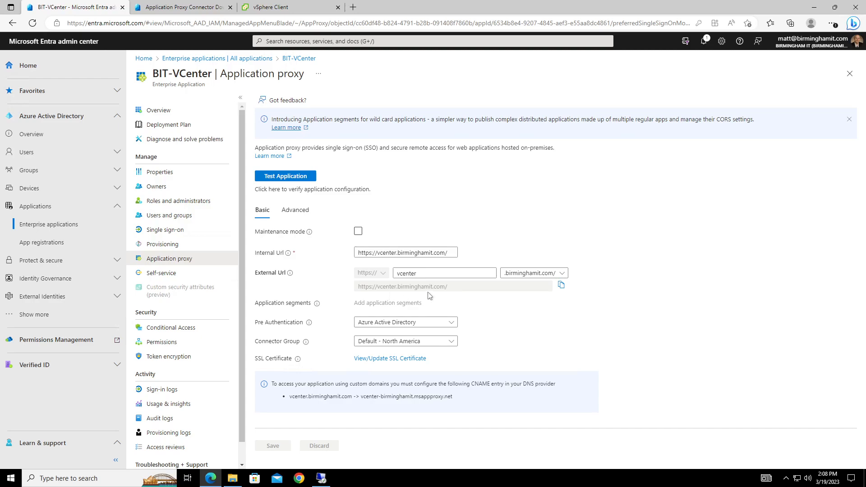
mouse_move(451, 296)
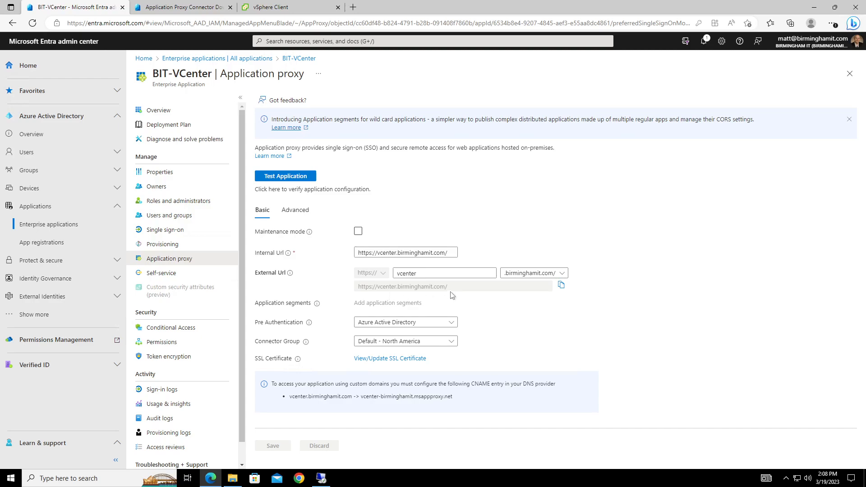
mouse_move(384, 305)
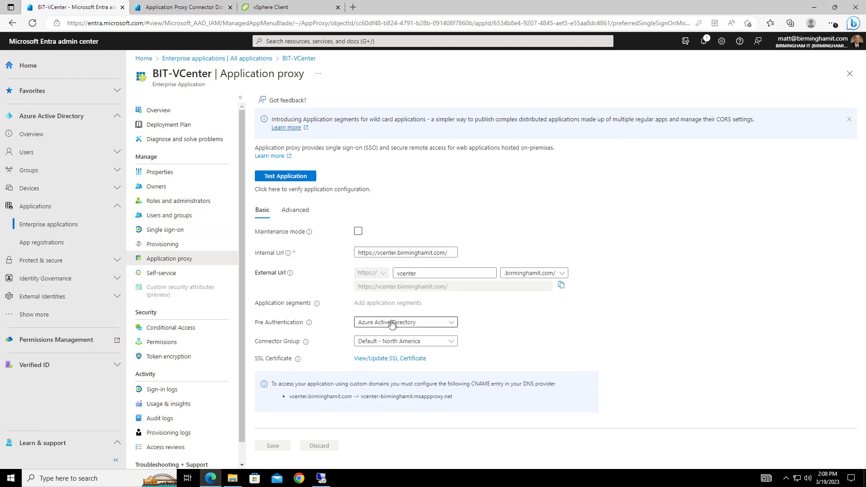
mouse_move(421, 311)
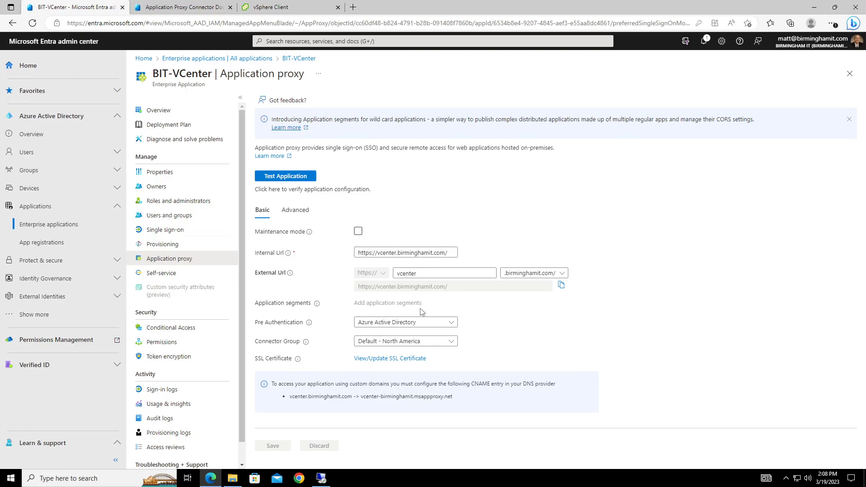
mouse_move(411, 309)
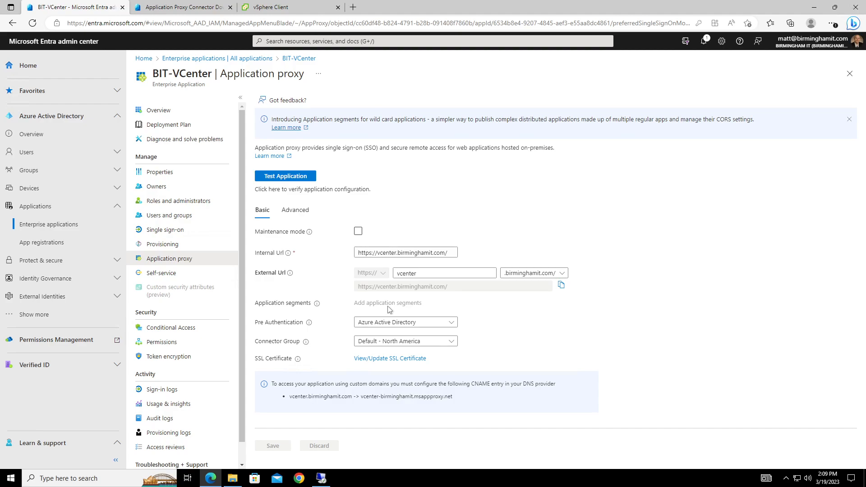
mouse_move(470, 307)
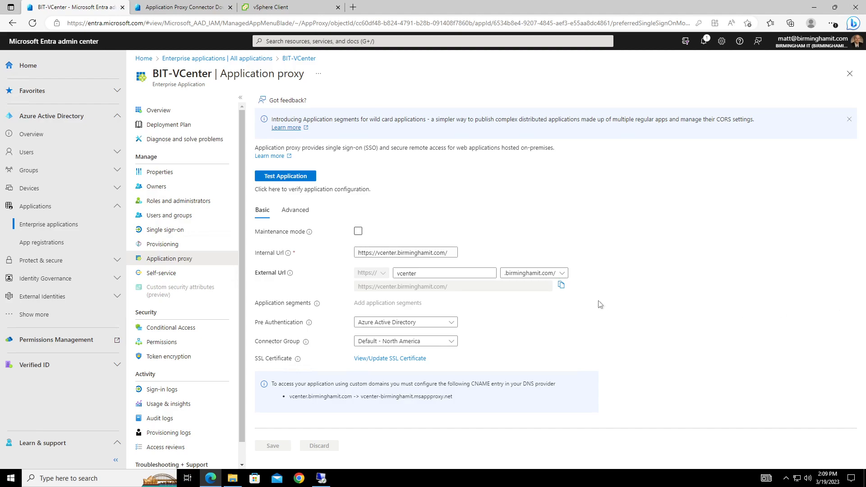
mouse_move(601, 304)
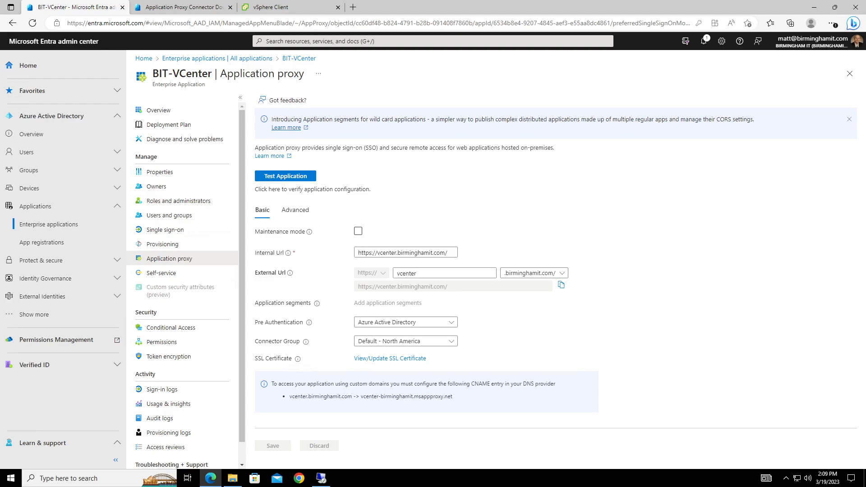